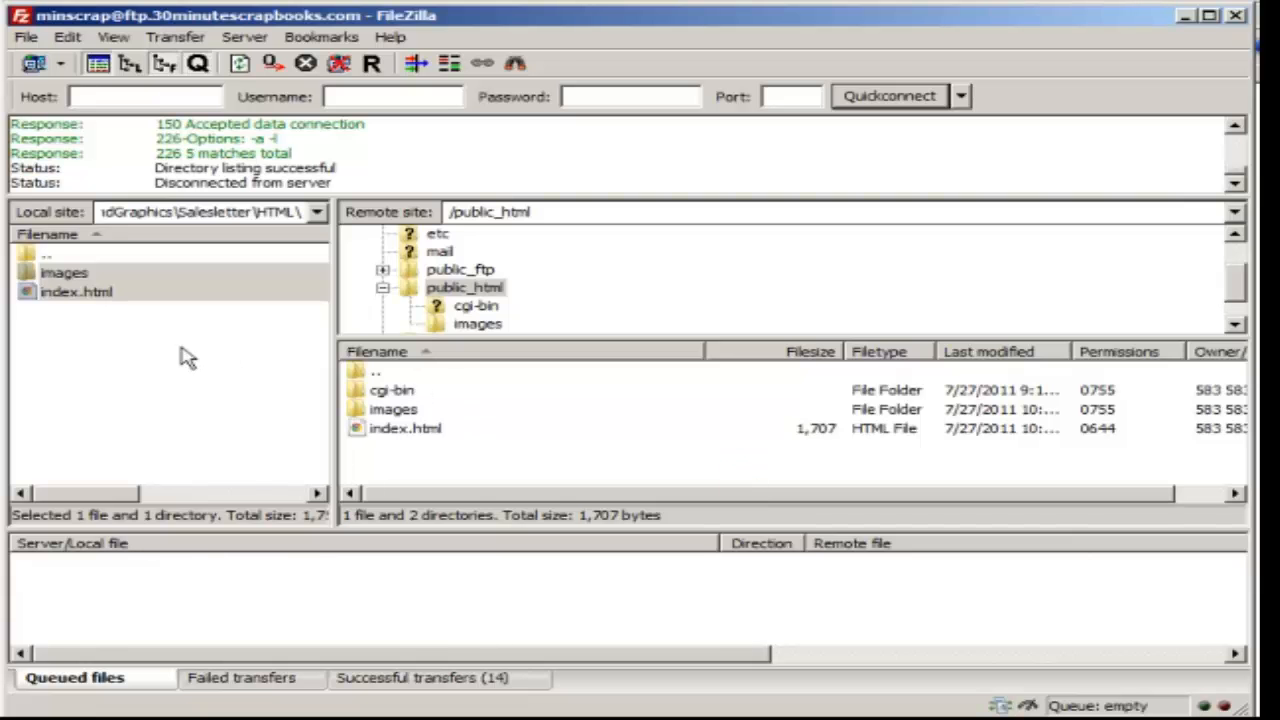
{"action": "mouse_move", "coordinate": [405, 428]}
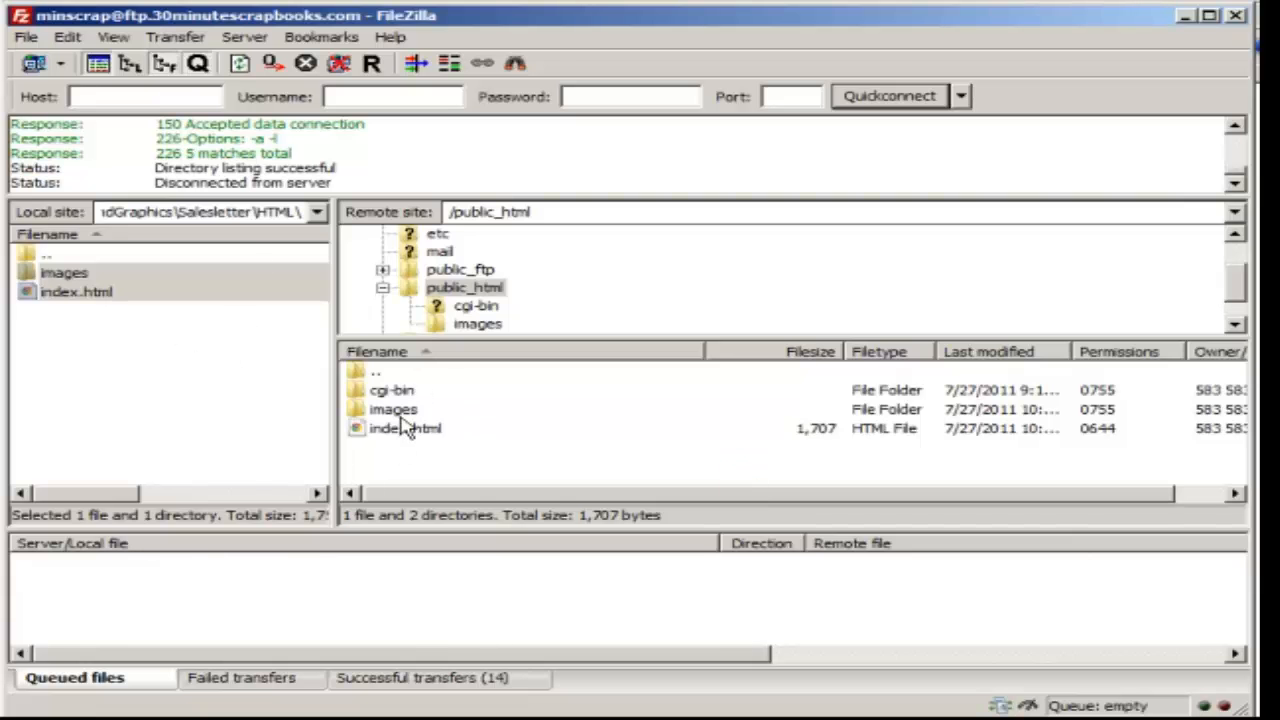
{"action": "mouse_move", "coordinate": [718, 437]}
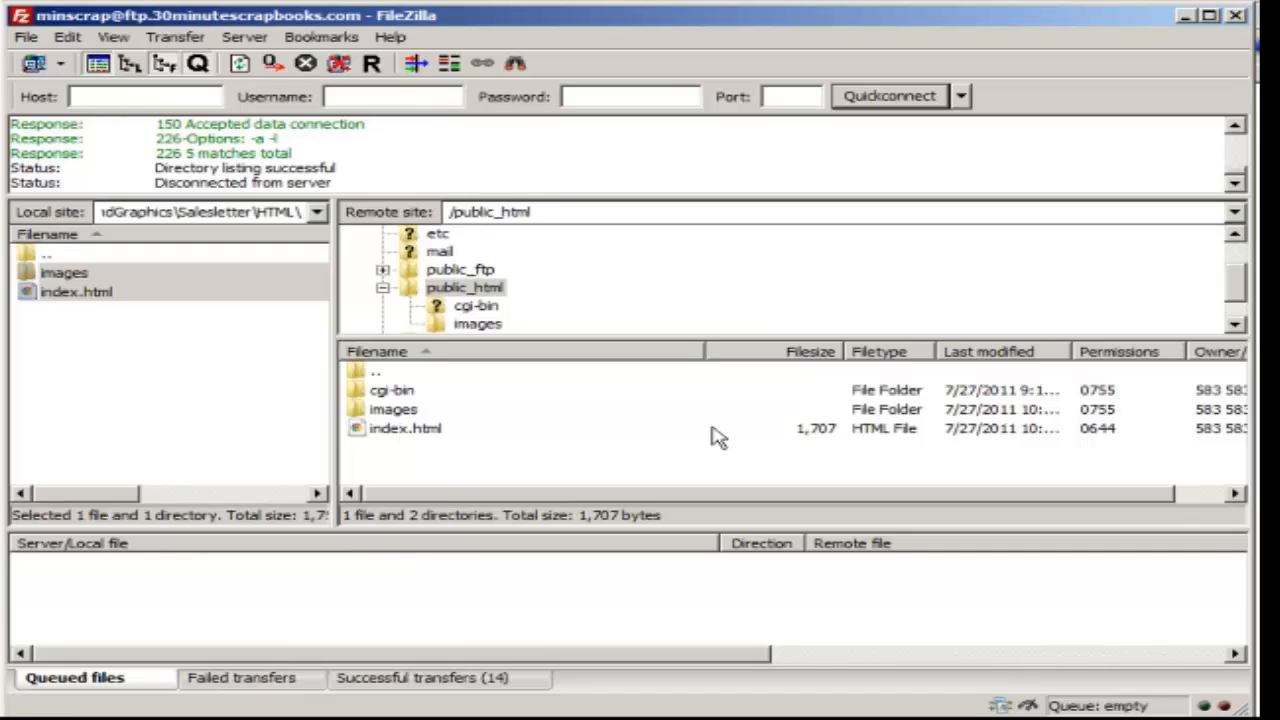
- Reload 30minutescrapbooks.com, browse the images/ listing, and return to the Index of / page
{"action": "left_click", "coordinate": [613, 470]}
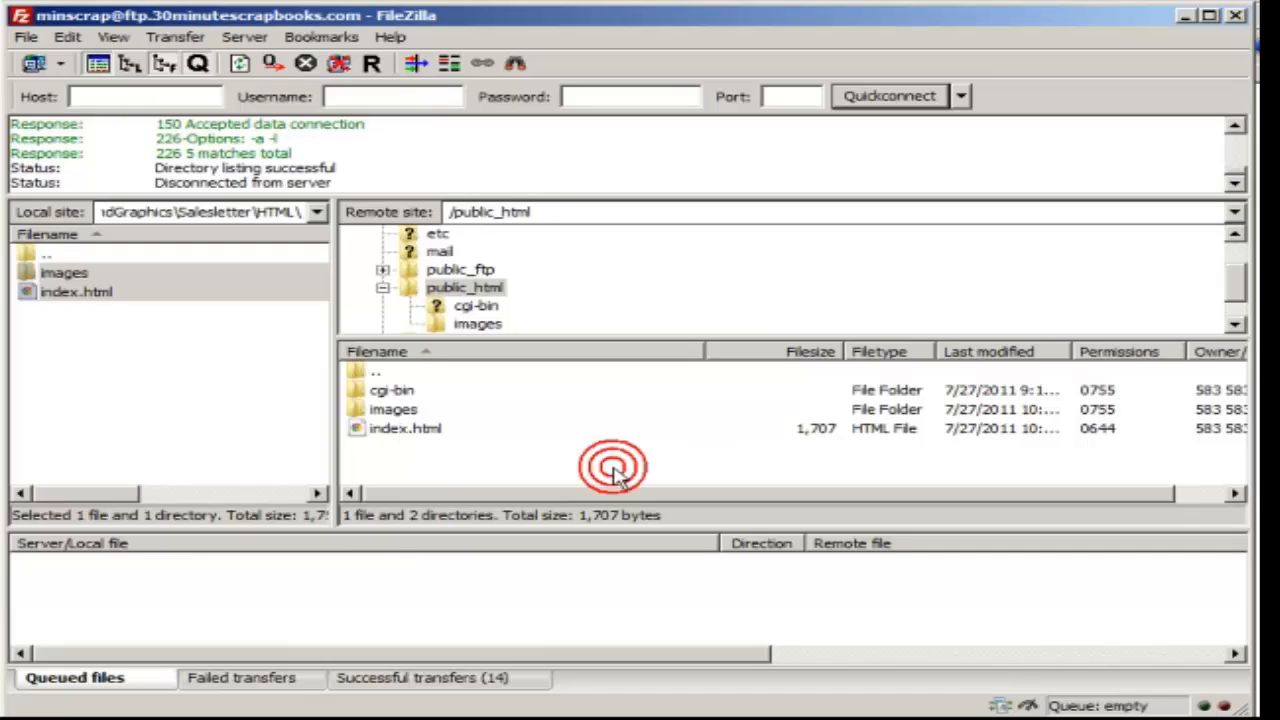
{"action": "mouse_move", "coordinate": [388, 462]}
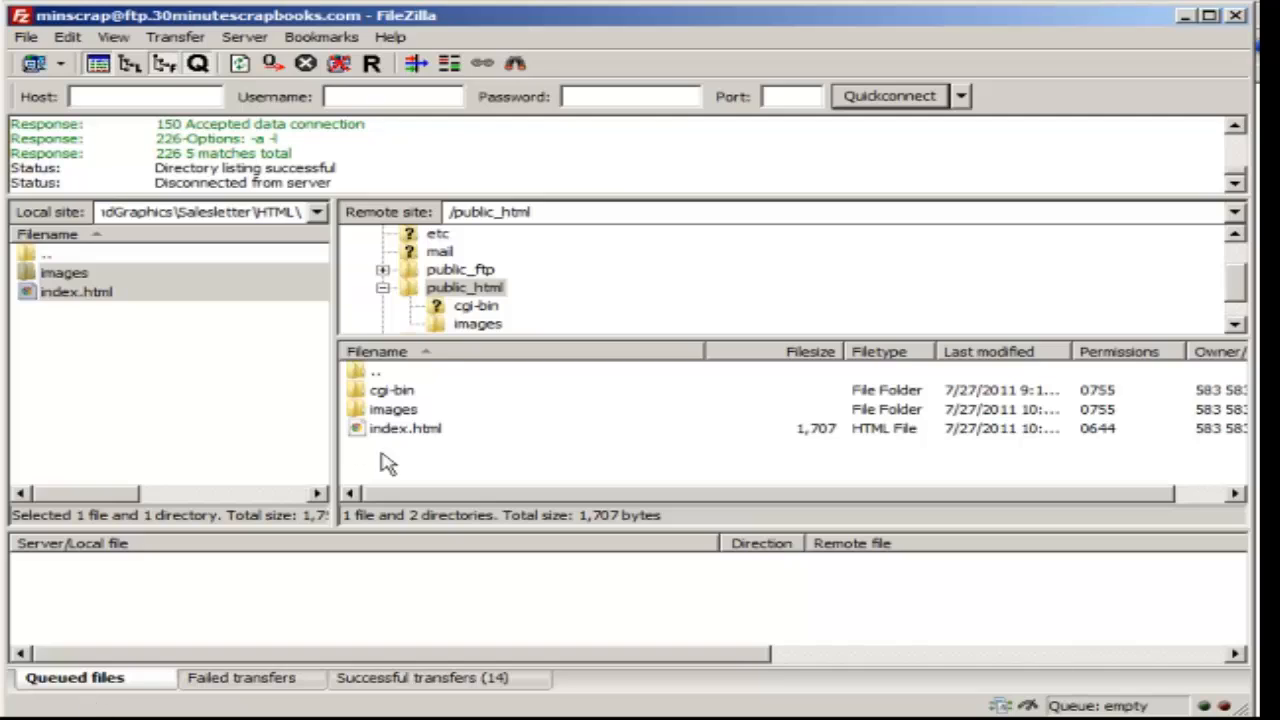
{"action": "left_click", "coordinate": [405, 428]}
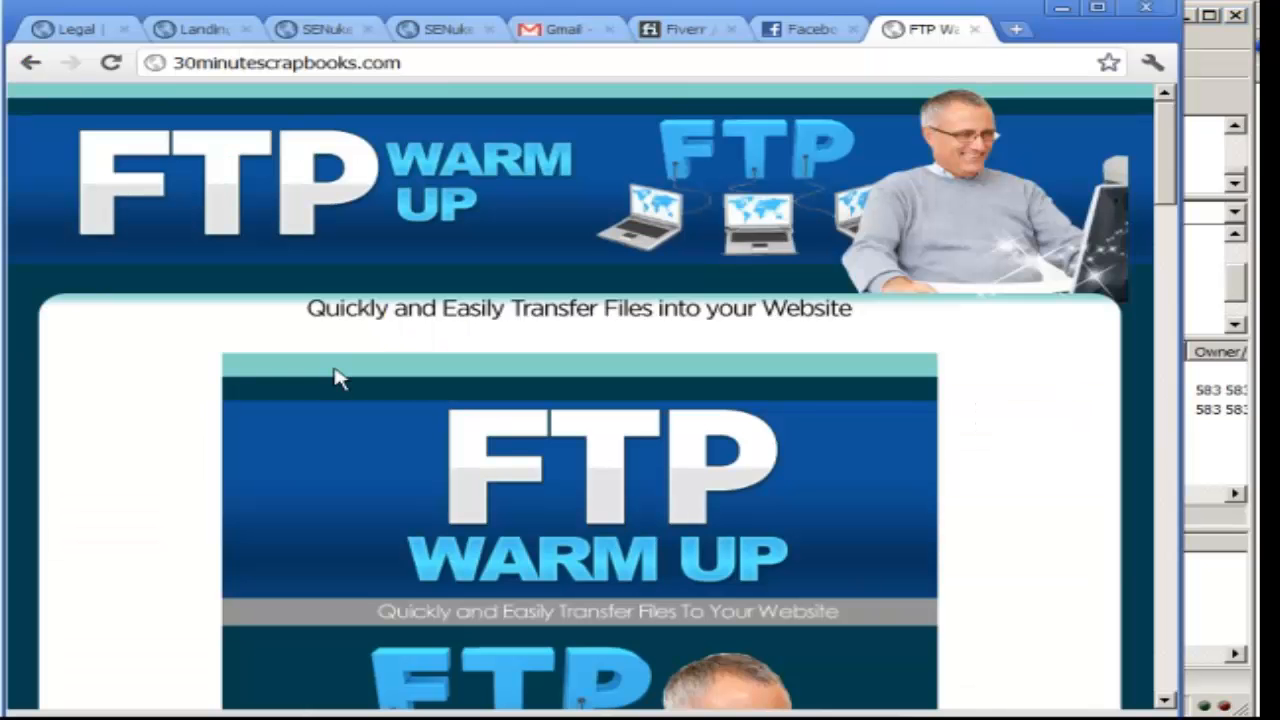
{"action": "mouse_move", "coordinate": [362, 414]}
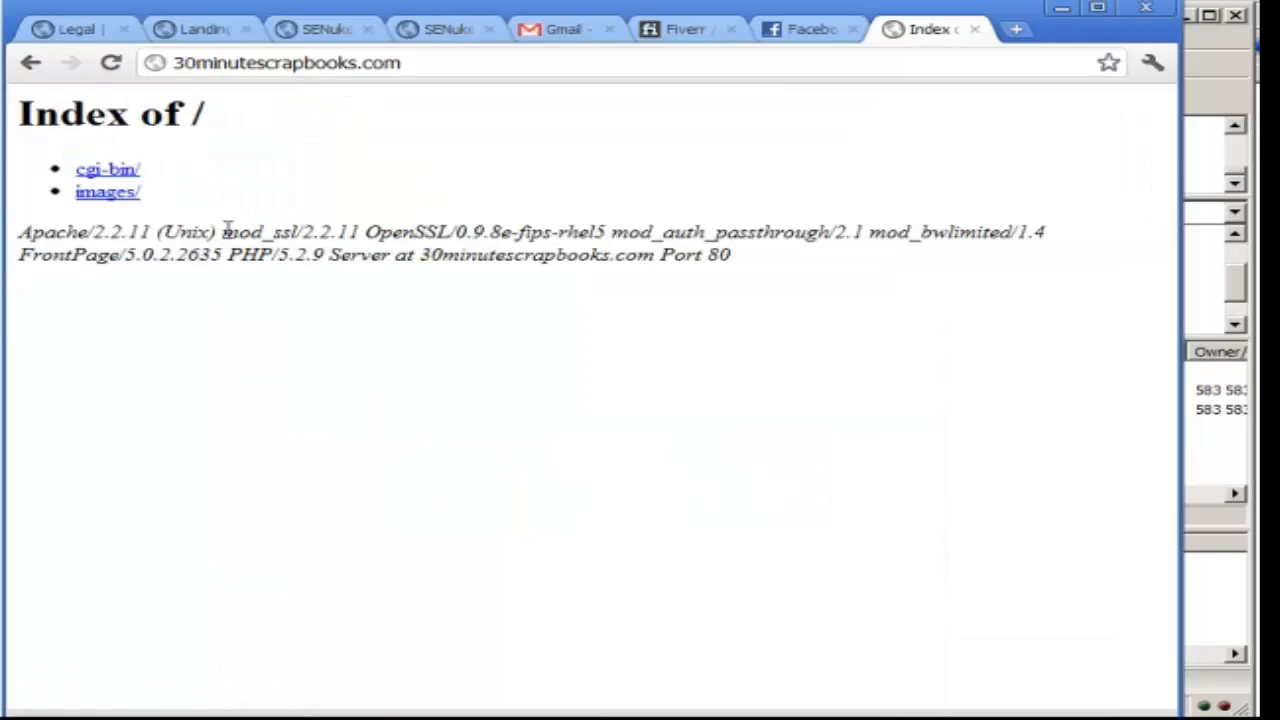
{"action": "left_click", "coordinate": [107, 191]}
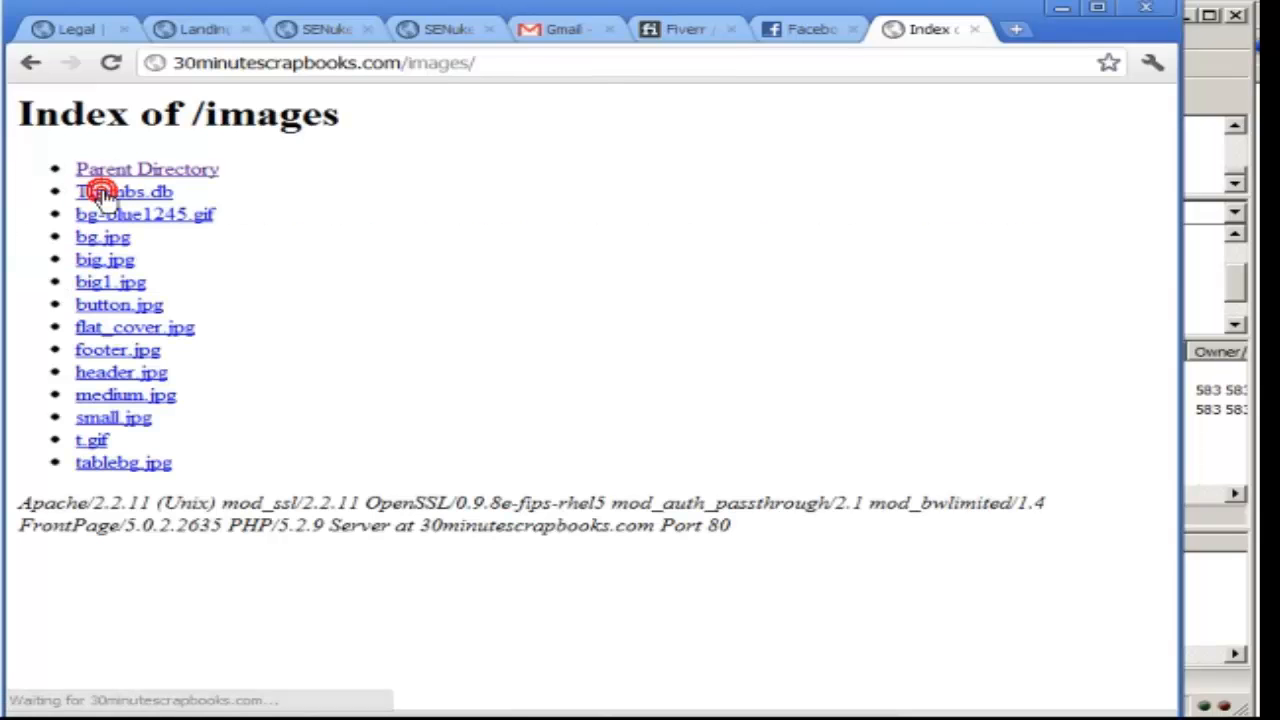
{"action": "mouse_move", "coordinate": [102, 237]}
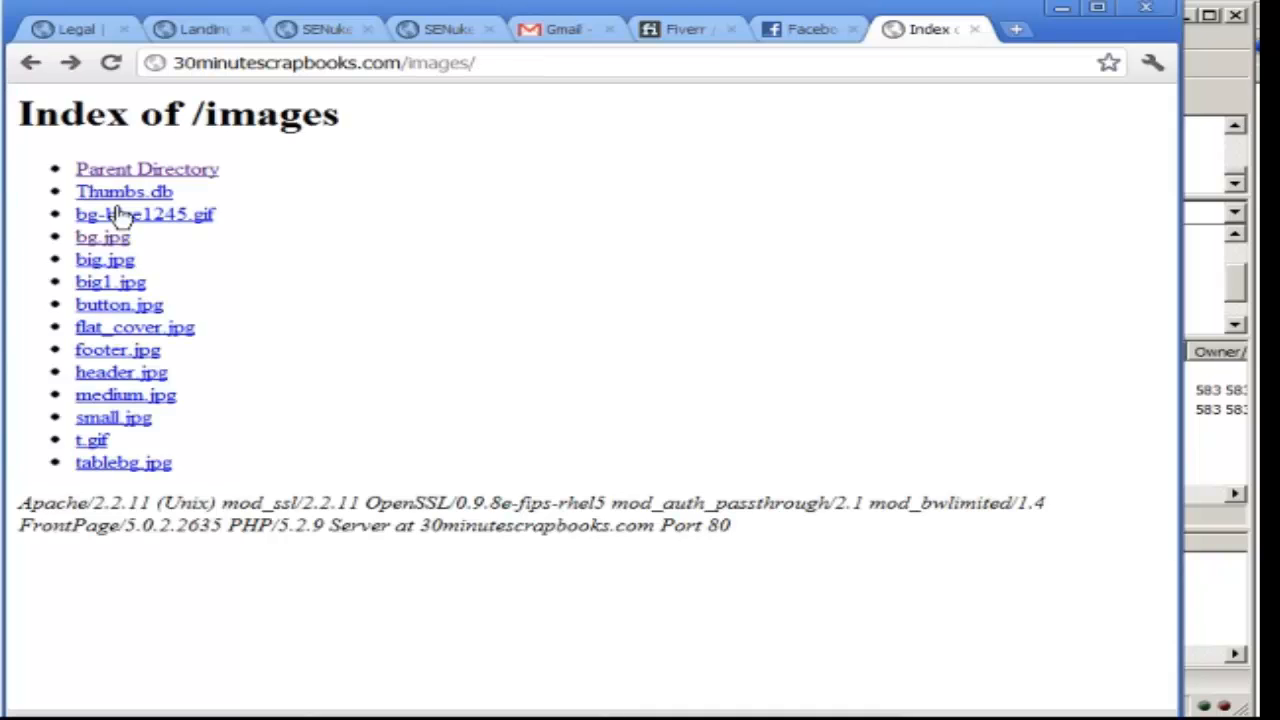
{"action": "mouse_move", "coordinate": [238, 334]}
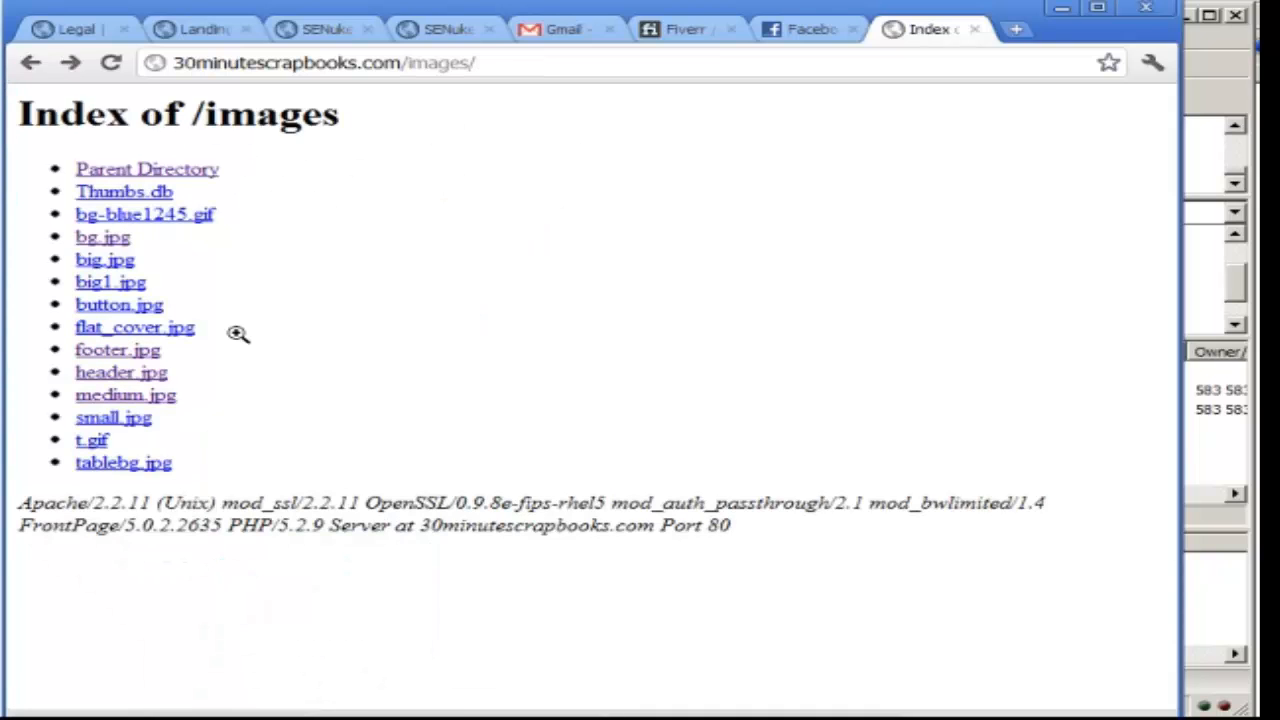
{"action": "mouse_move", "coordinate": [372, 294]}
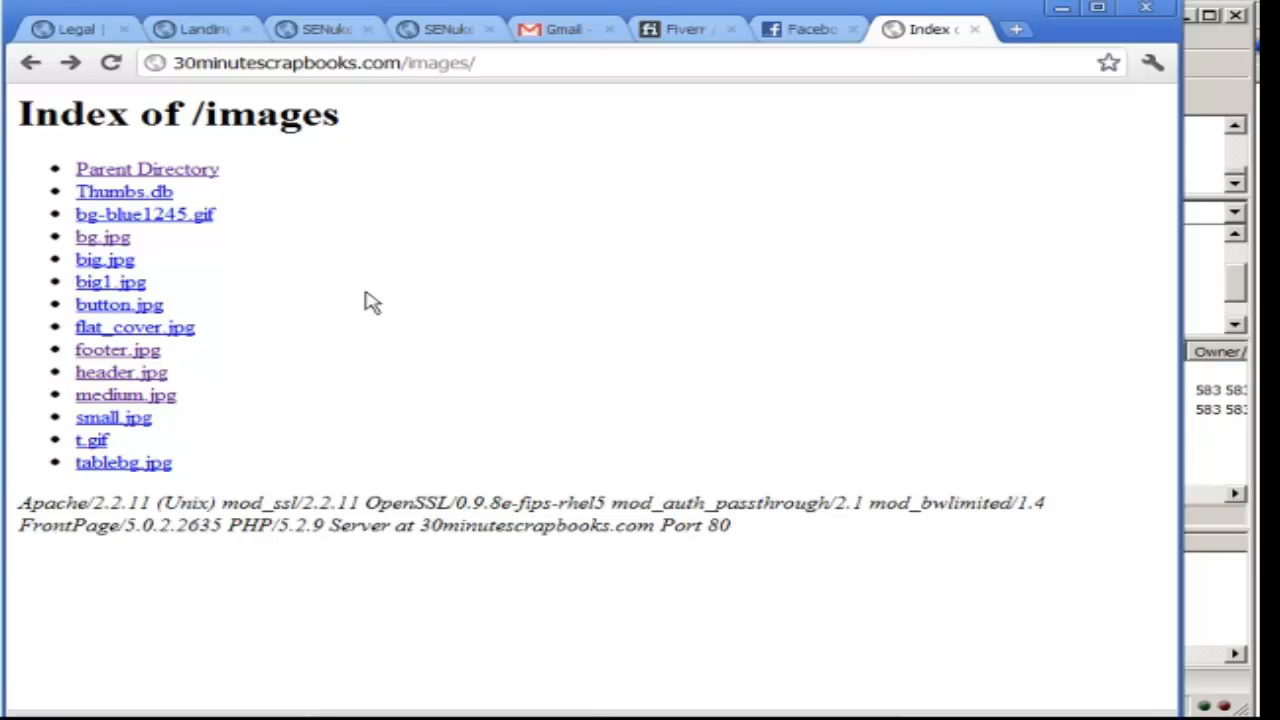
{"action": "mouse_move", "coordinate": [229, 289]}
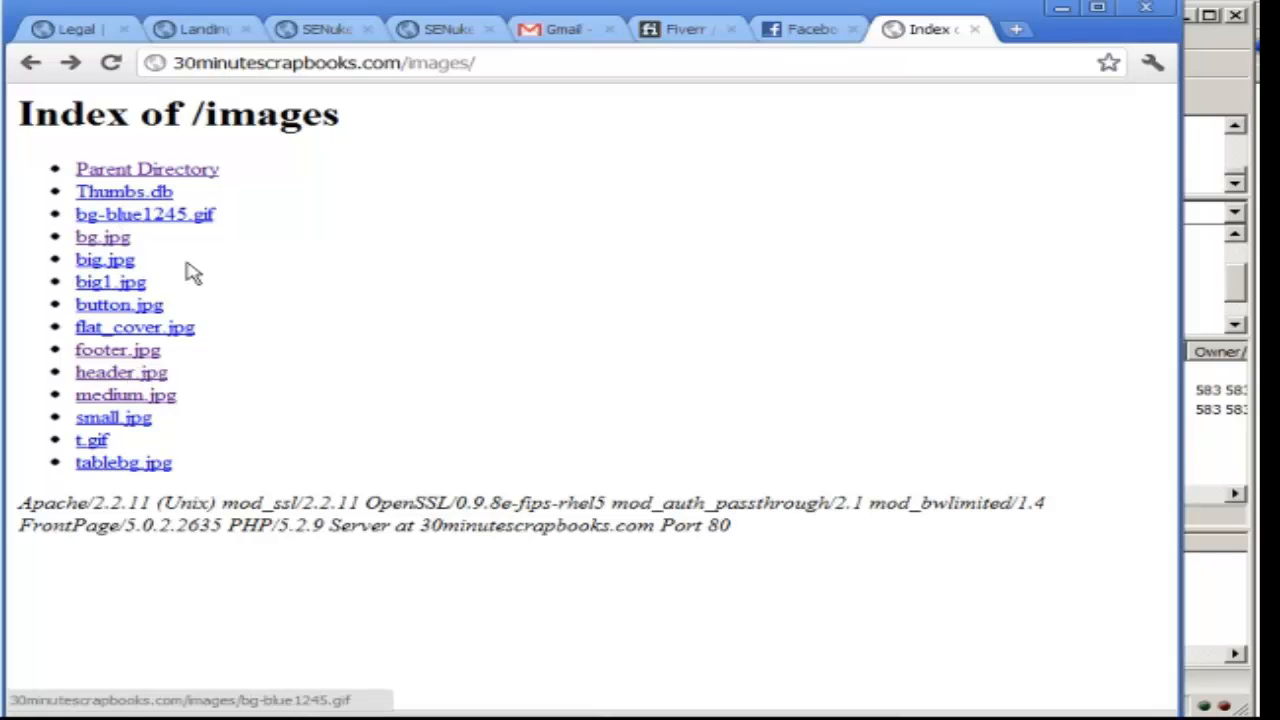
{"action": "left_click", "coordinate": [147, 168]}
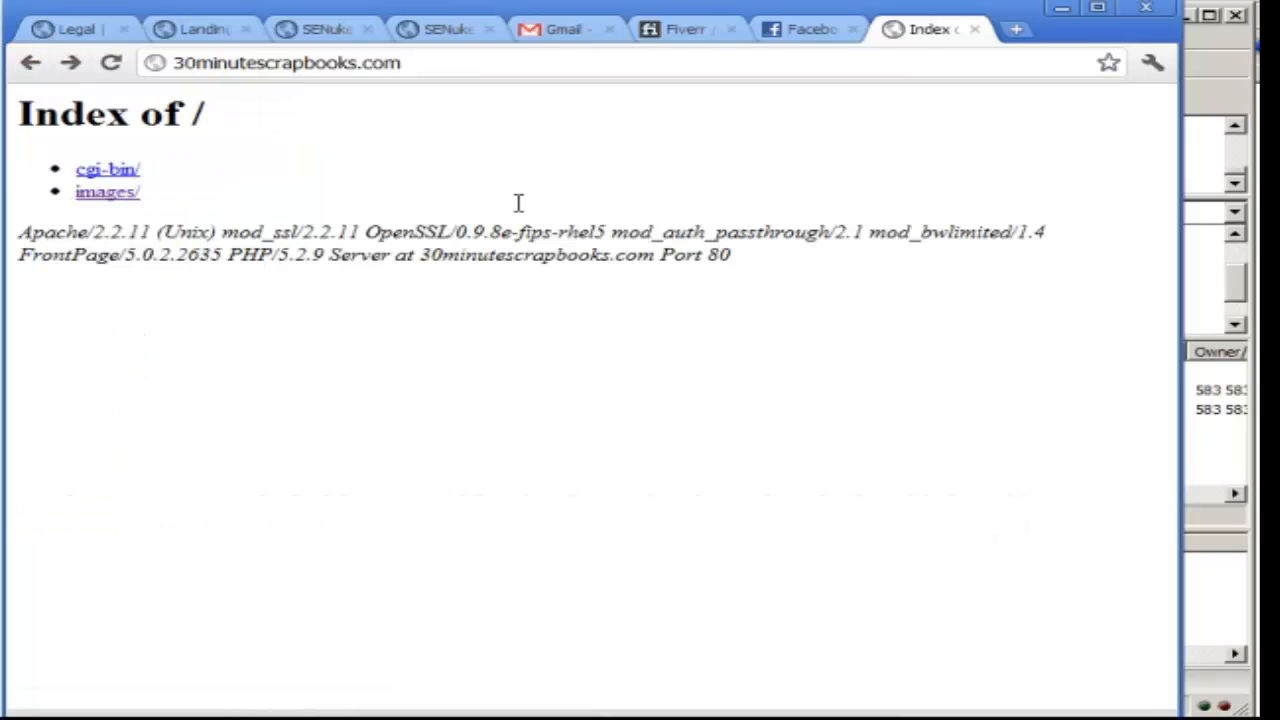
{"action": "mouse_move", "coordinate": [475, 240]}
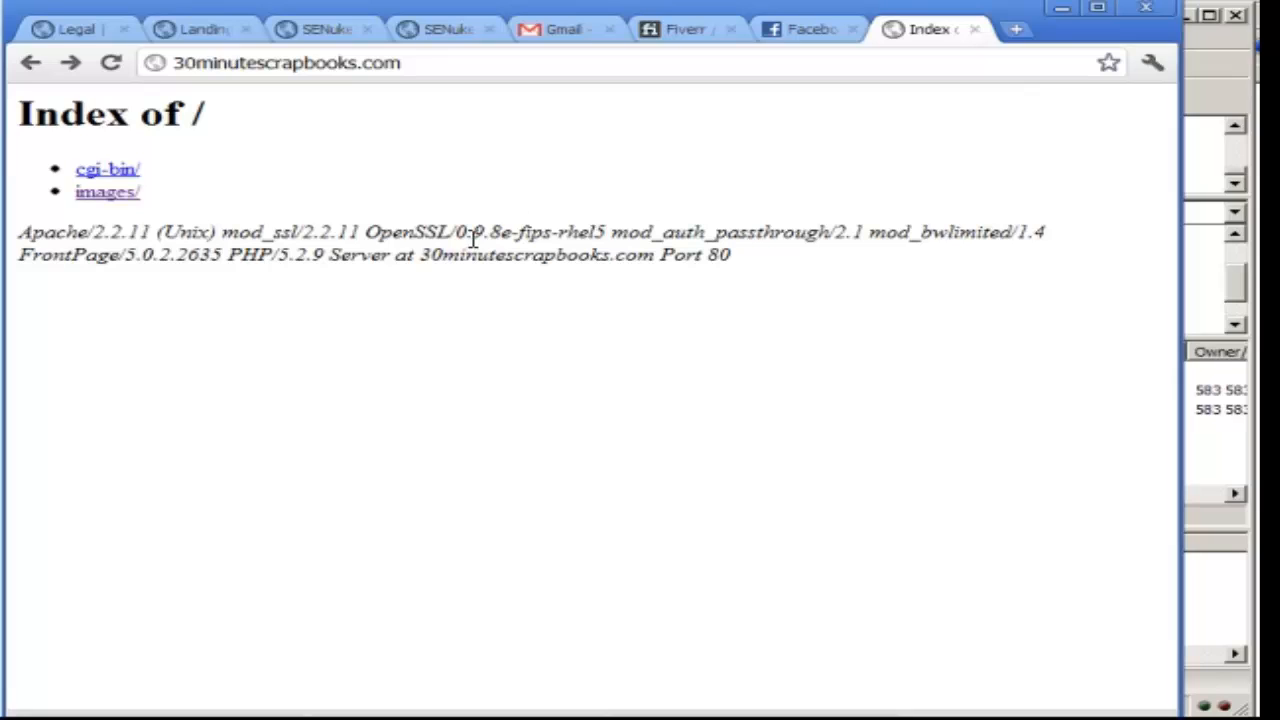
{"action": "mouse_move", "coordinate": [425, 225]}
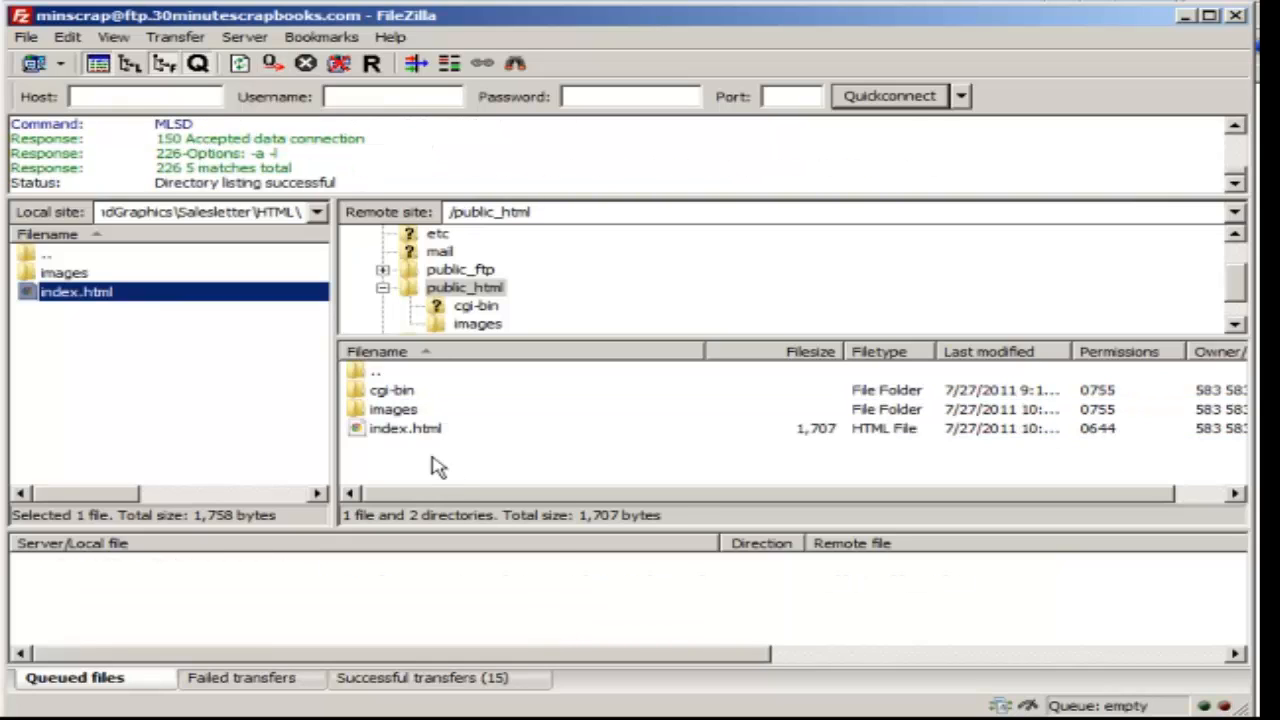
{"action": "mouse_move", "coordinate": [345, 450]}
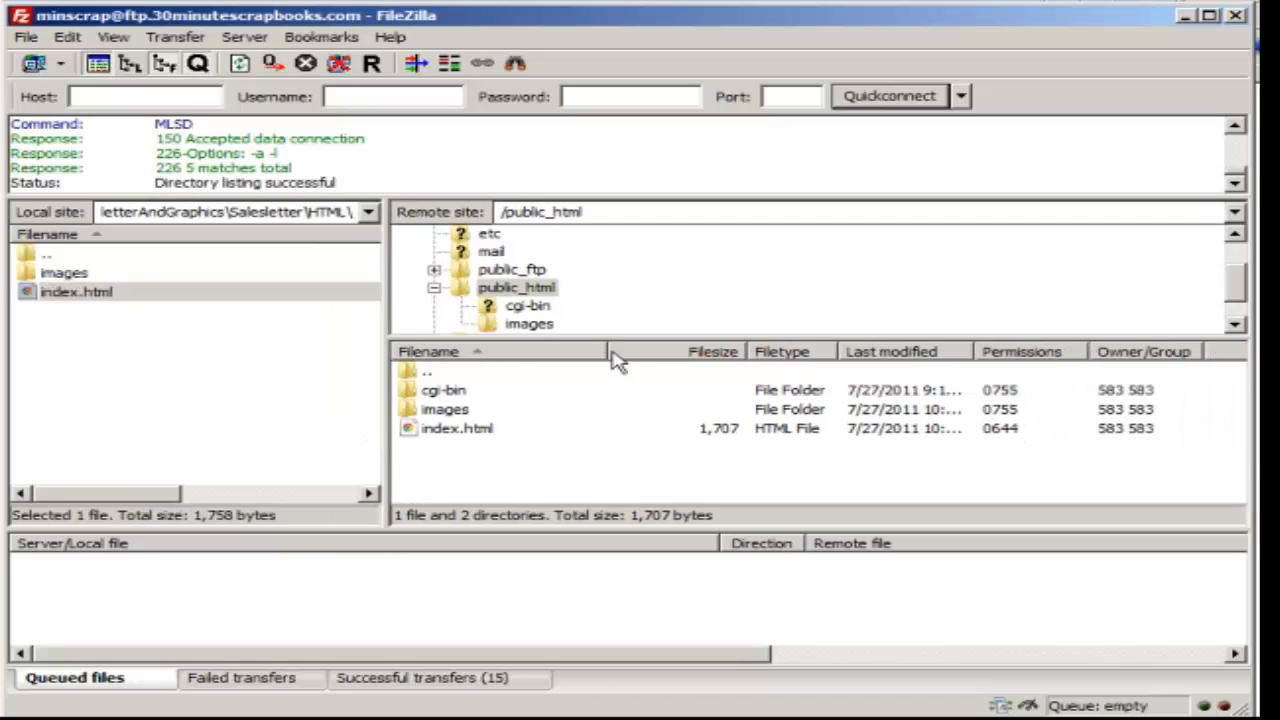
{"action": "mouse_move", "coordinate": [560, 480]}
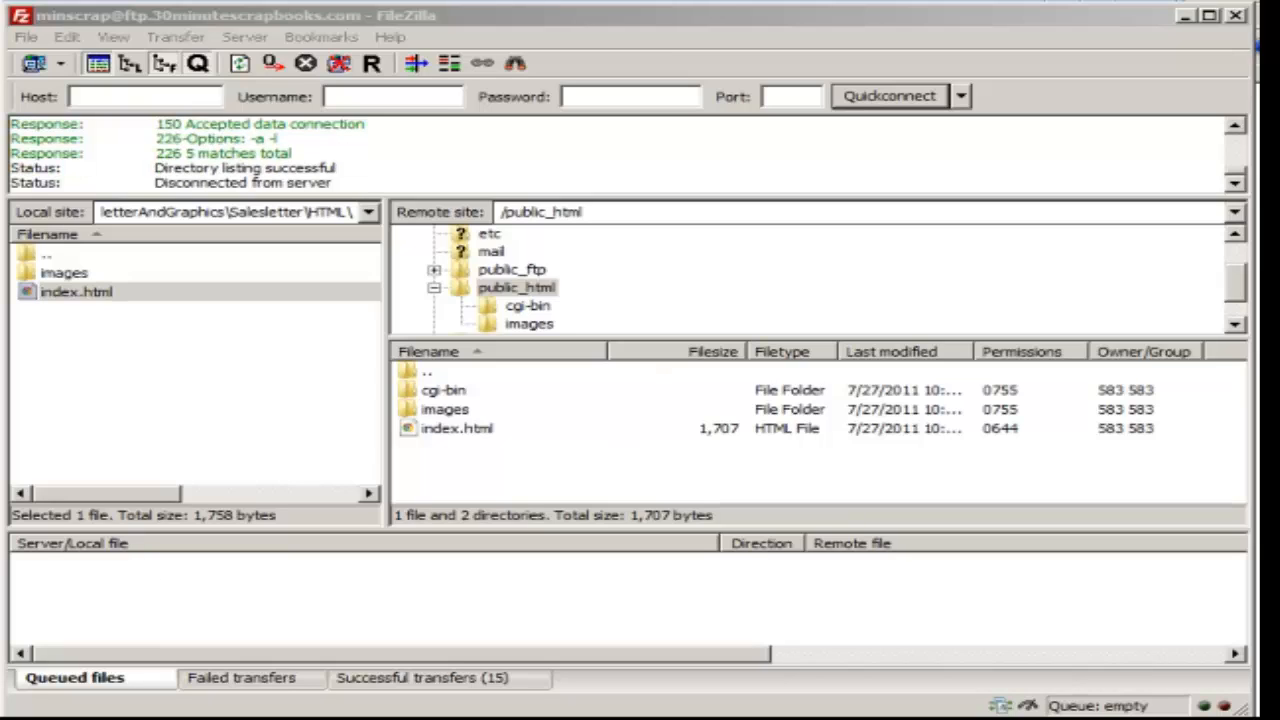
{"action": "mouse_move", "coordinate": [442, 461]}
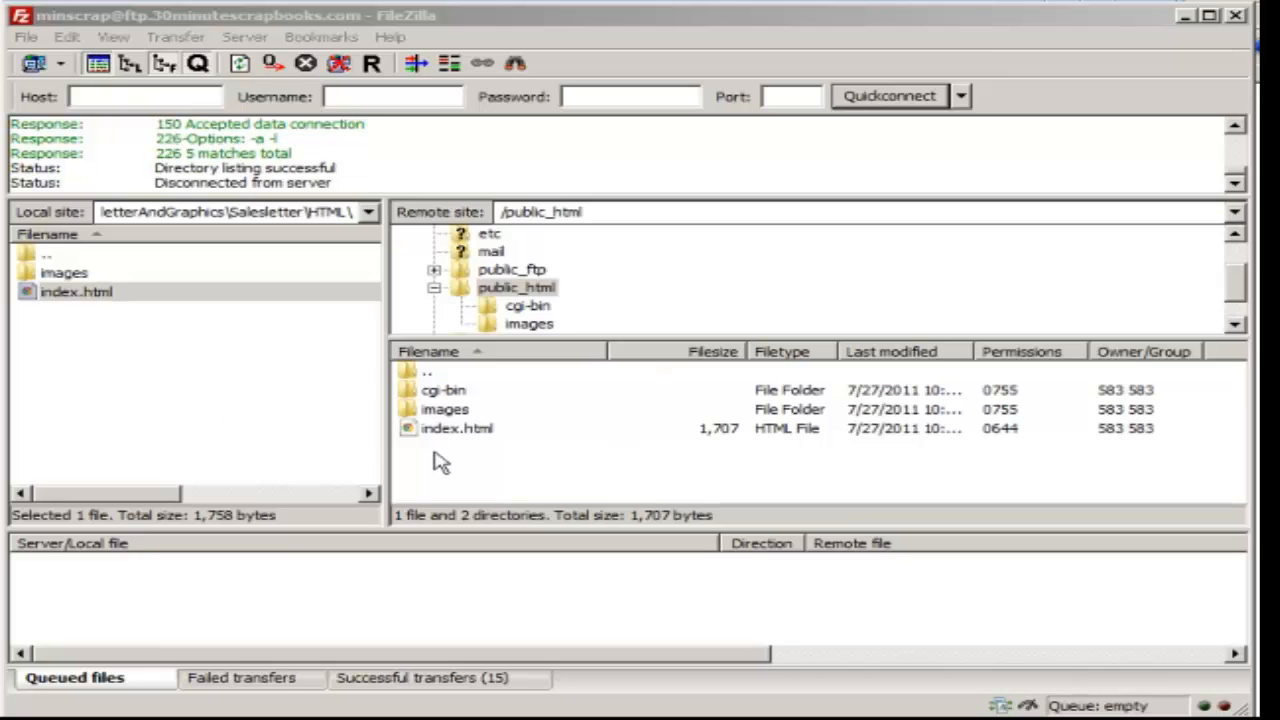
- Upload local index.html and images to /public_html, then select and right-click the remote items
{"action": "left_click", "coordinate": [457, 428]}
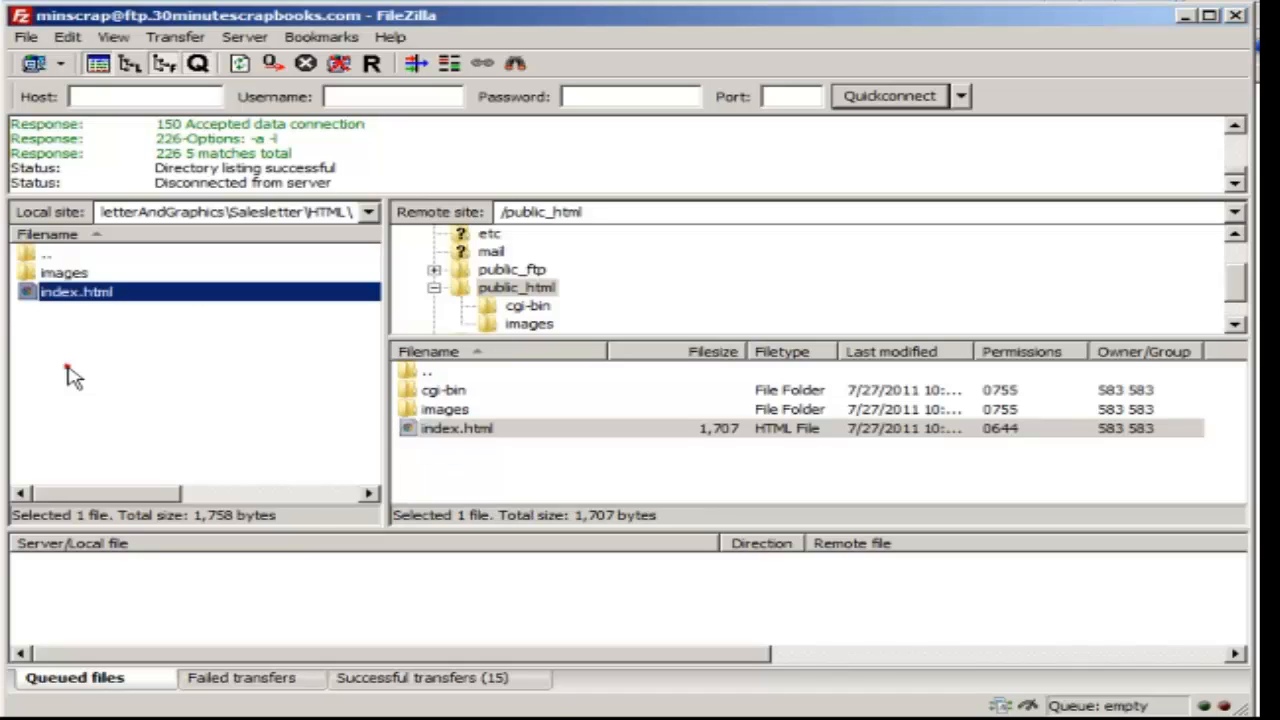
{"action": "left_click", "coordinate": [64, 272]}
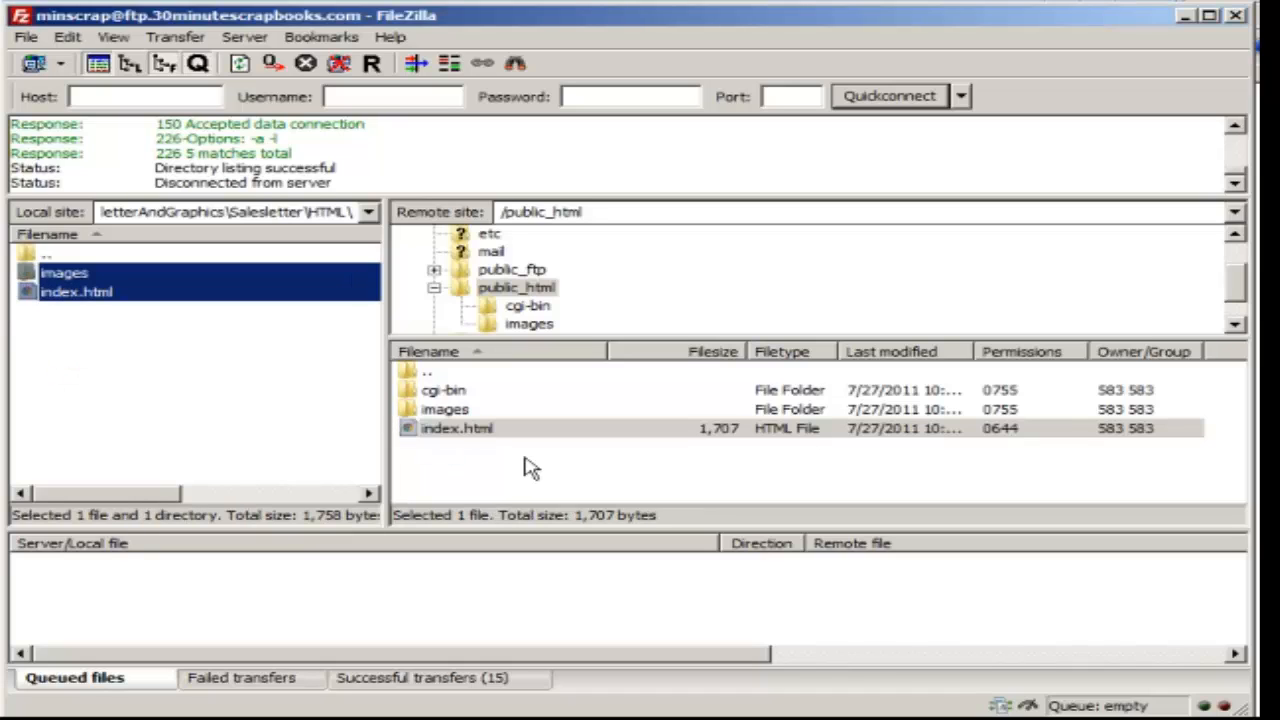
{"action": "left_click", "coordinate": [443, 389]}
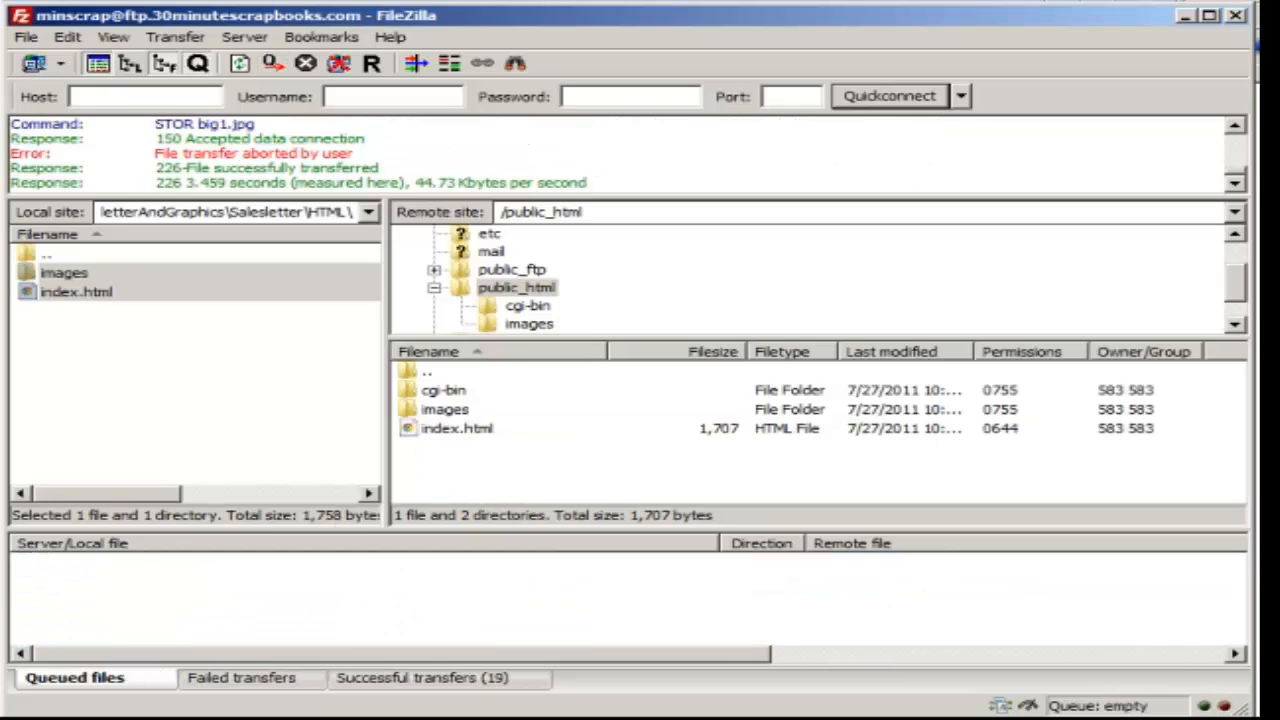
{"action": "mouse_move", "coordinate": [505, 458]}
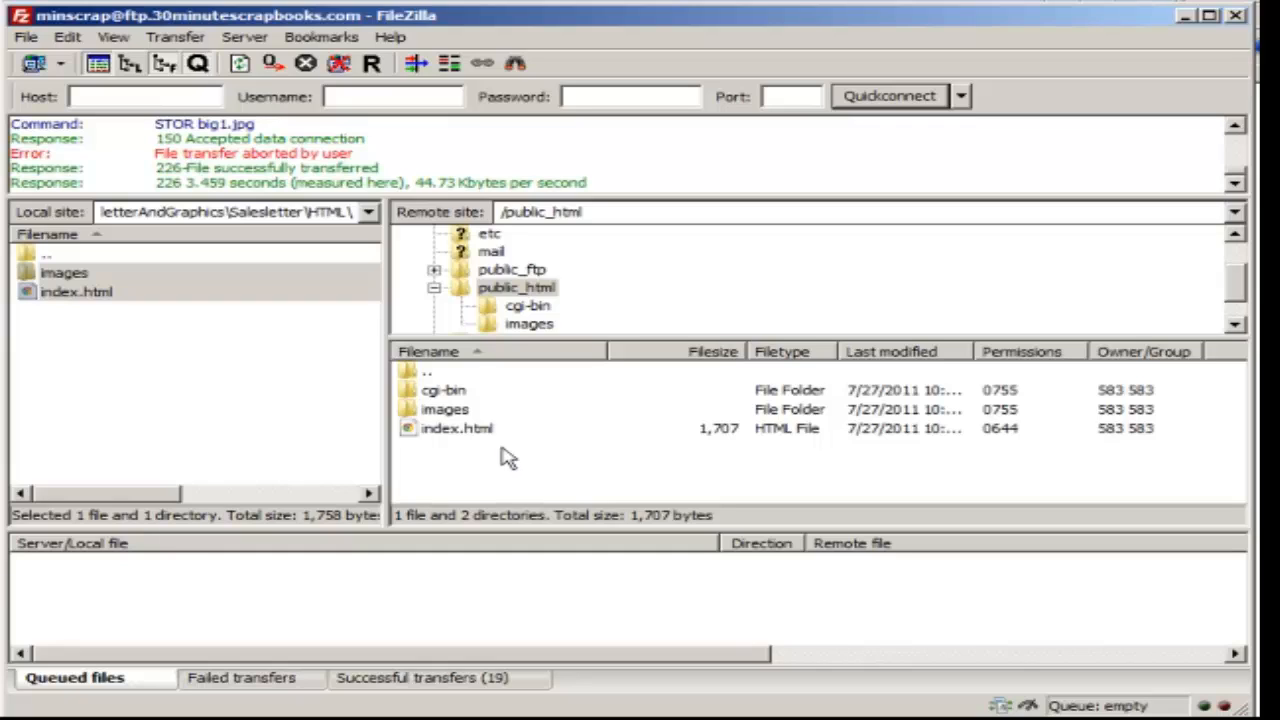
{"action": "left_click", "coordinate": [455, 409]}
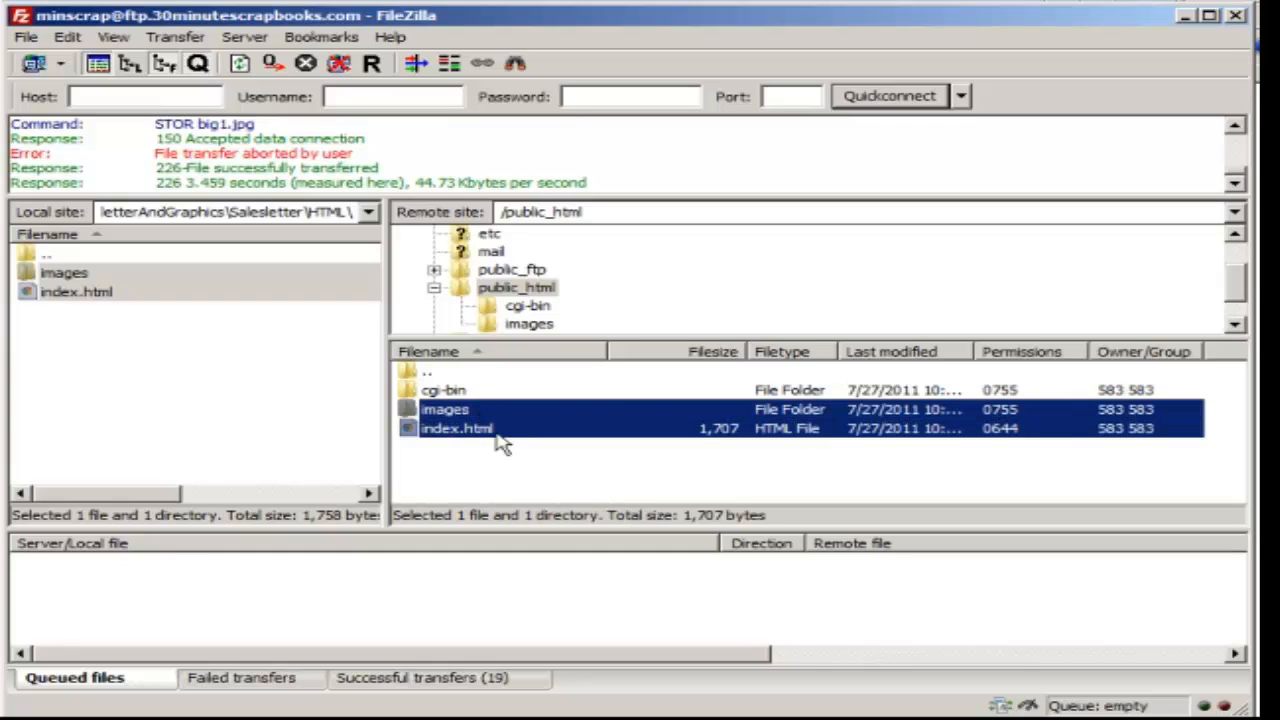
{"action": "mouse_move", "coordinate": [443, 472]}
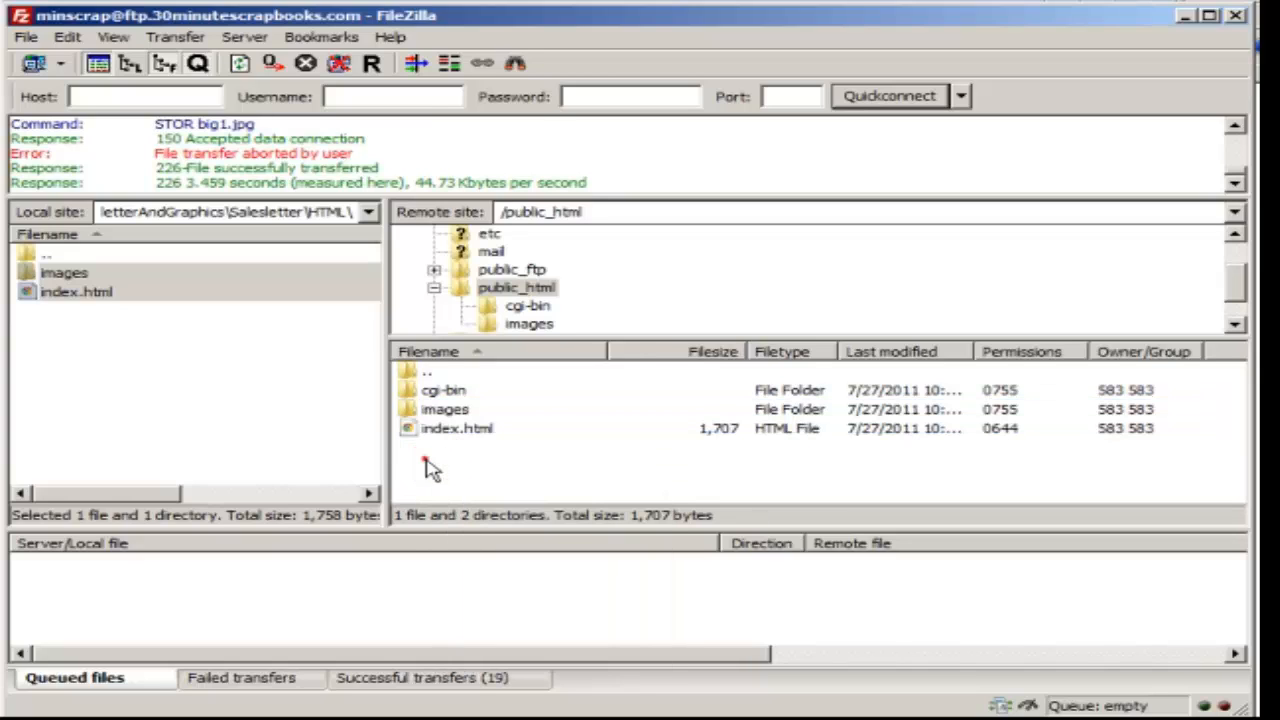
{"action": "mouse_move", "coordinate": [430, 470]}
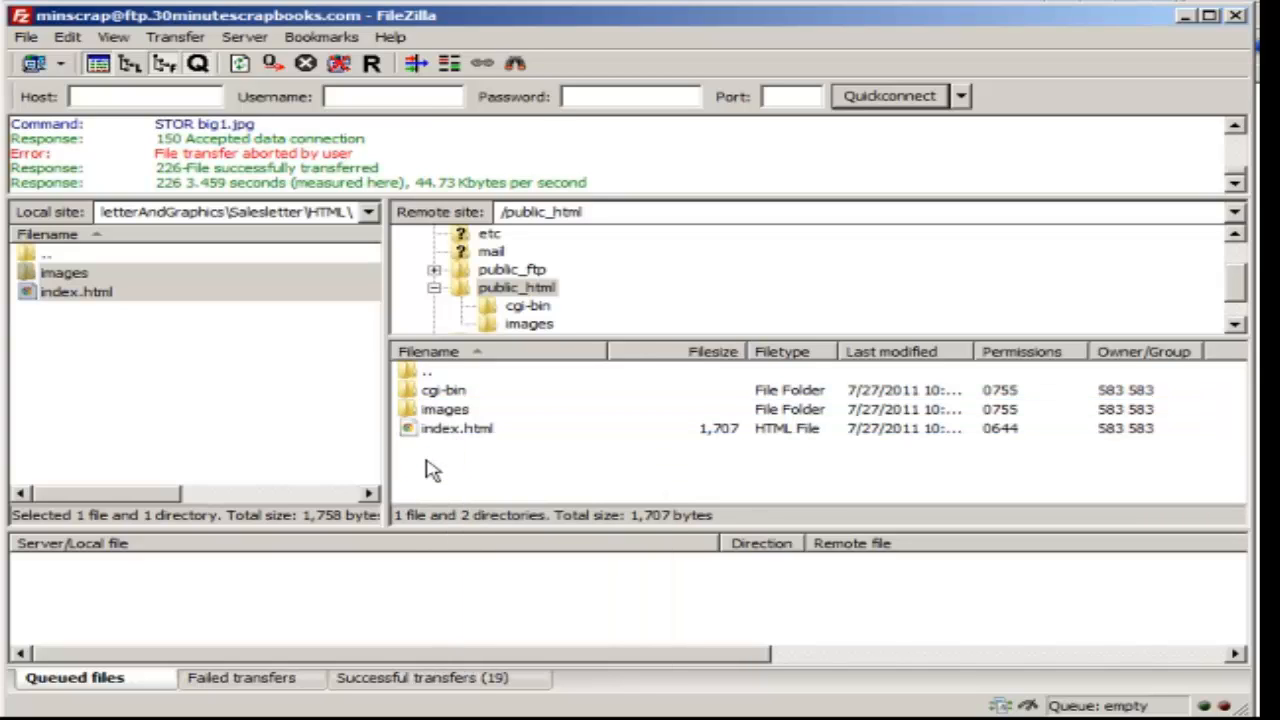
{"action": "mouse_move", "coordinate": [568, 385]}
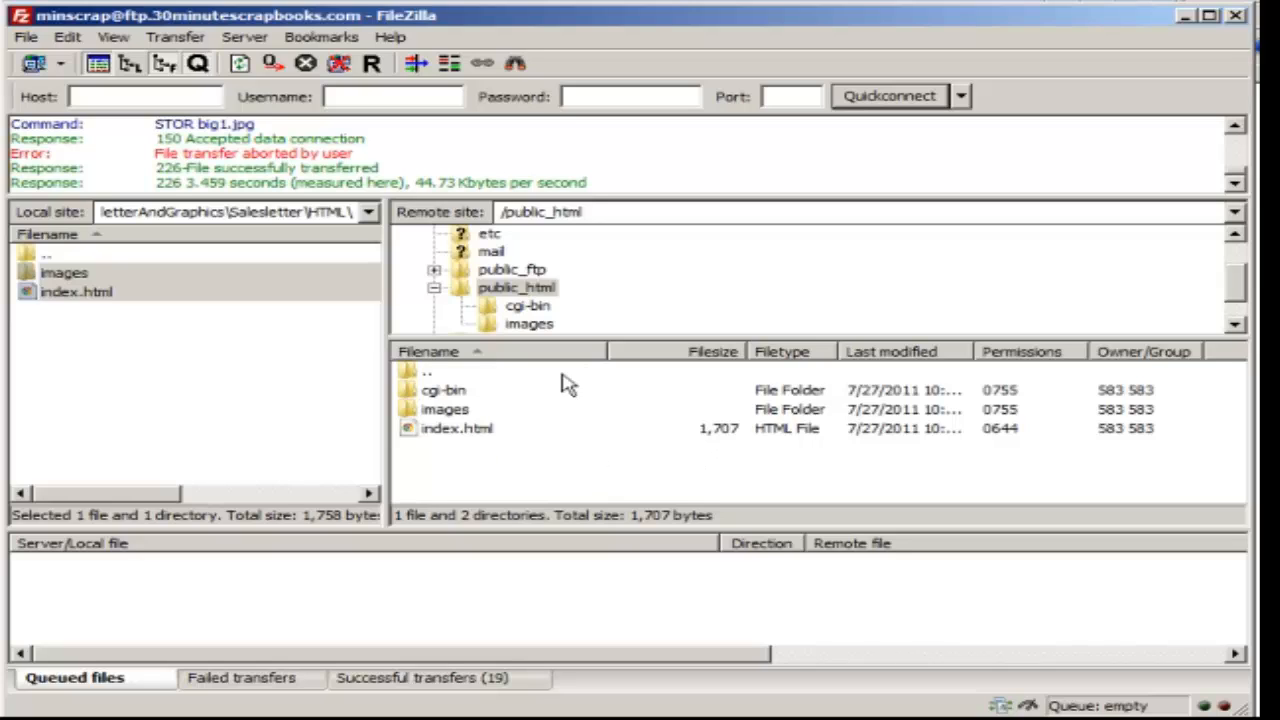
{"action": "right_click", "coordinate": [450, 370]}
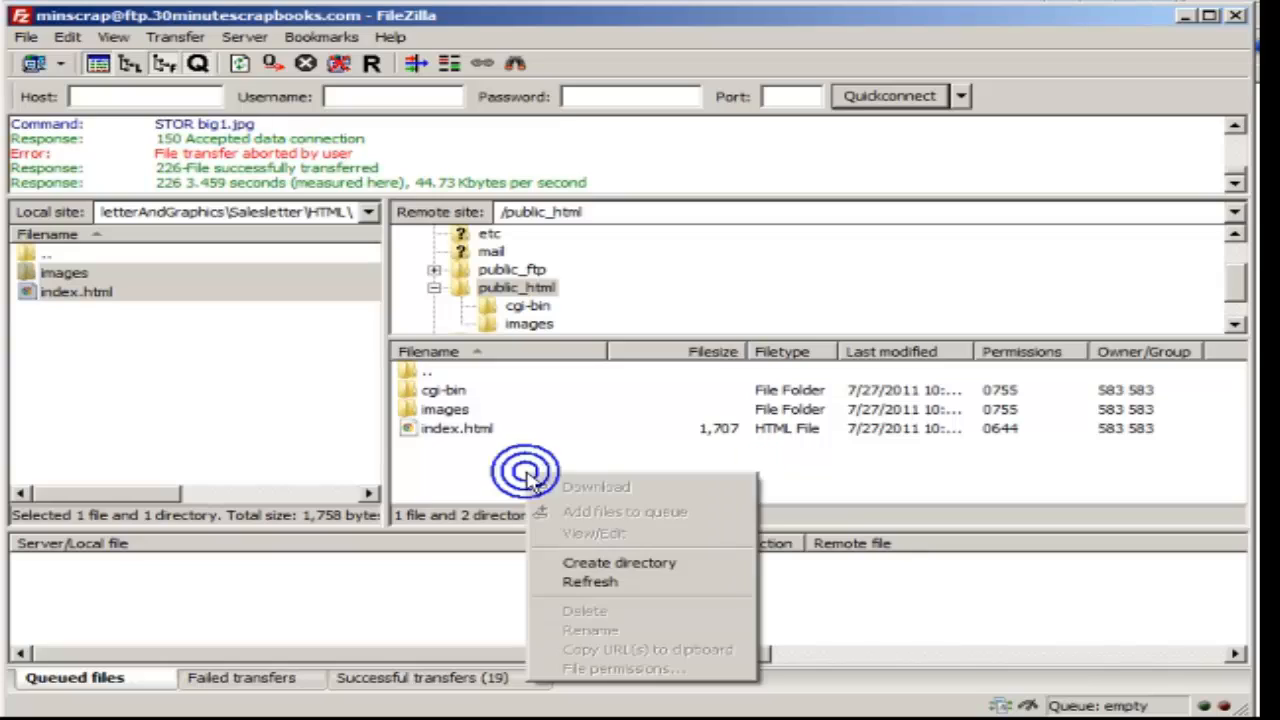
- Create the directory /public_html/ftpwarmup on the server
{"action": "left_click", "coordinate": [619, 562]}
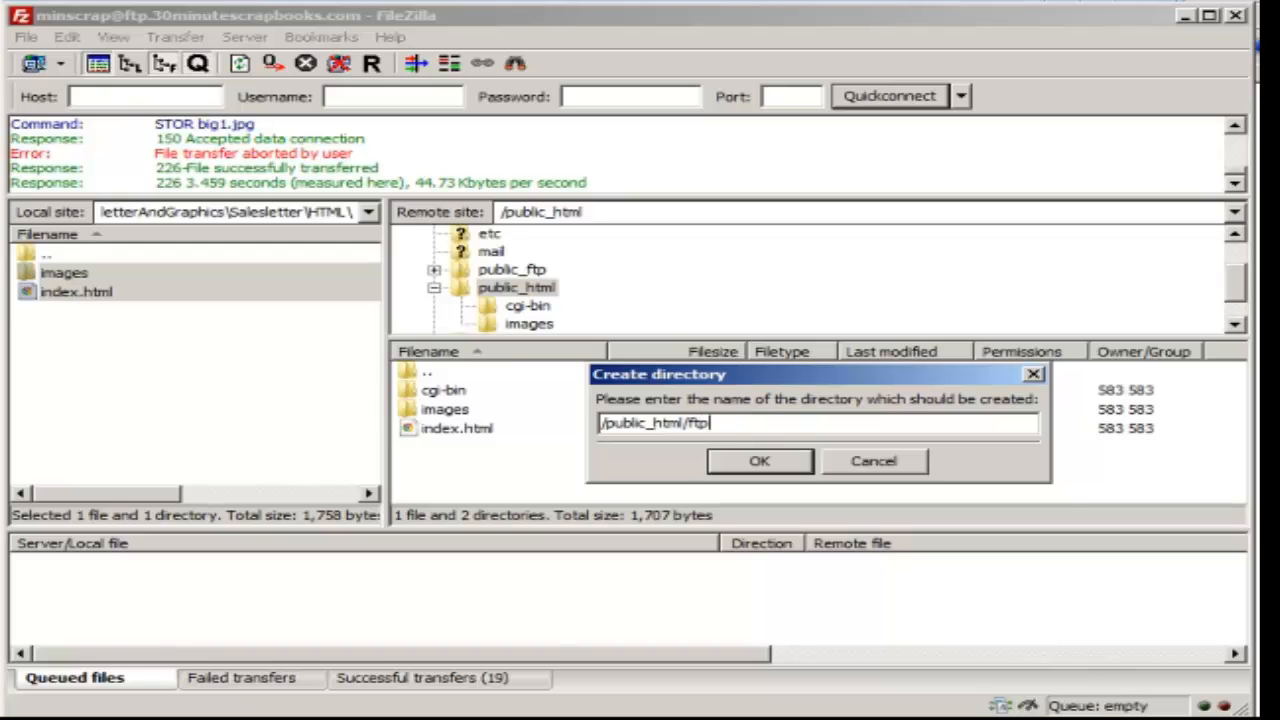
{"action": "type", "text": "warmup"}
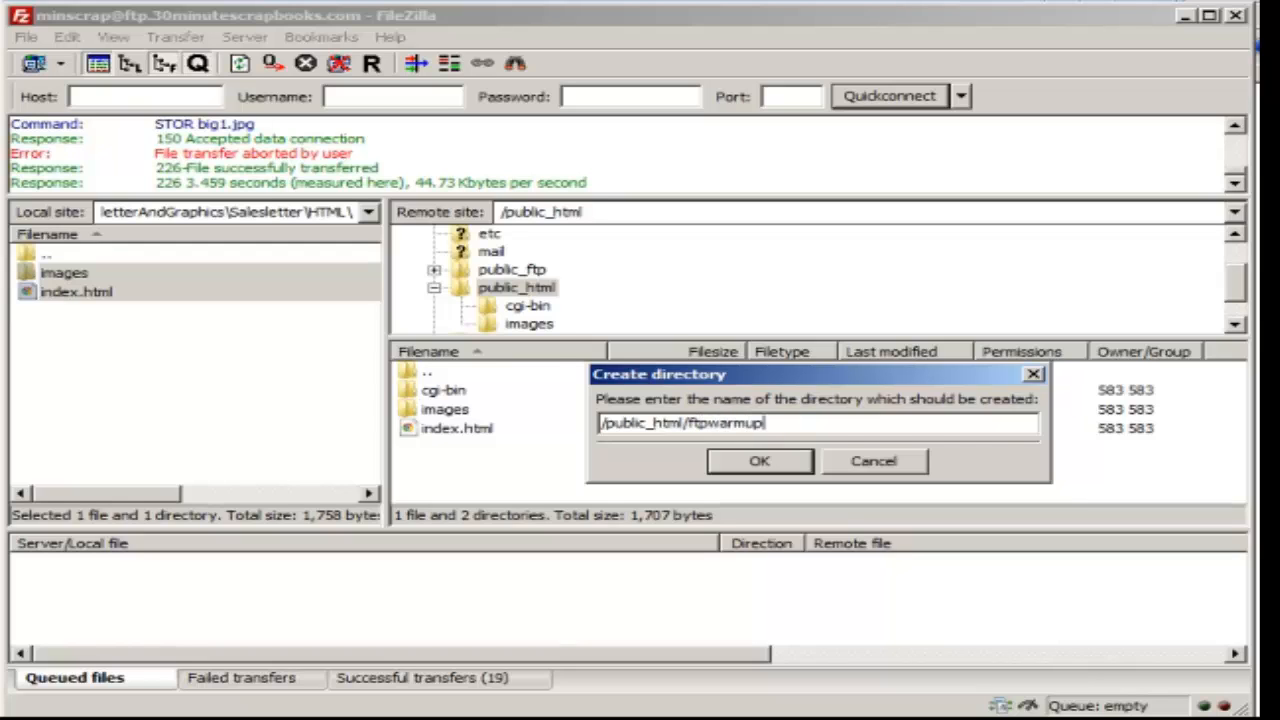
{"action": "left_click", "coordinate": [758, 461]}
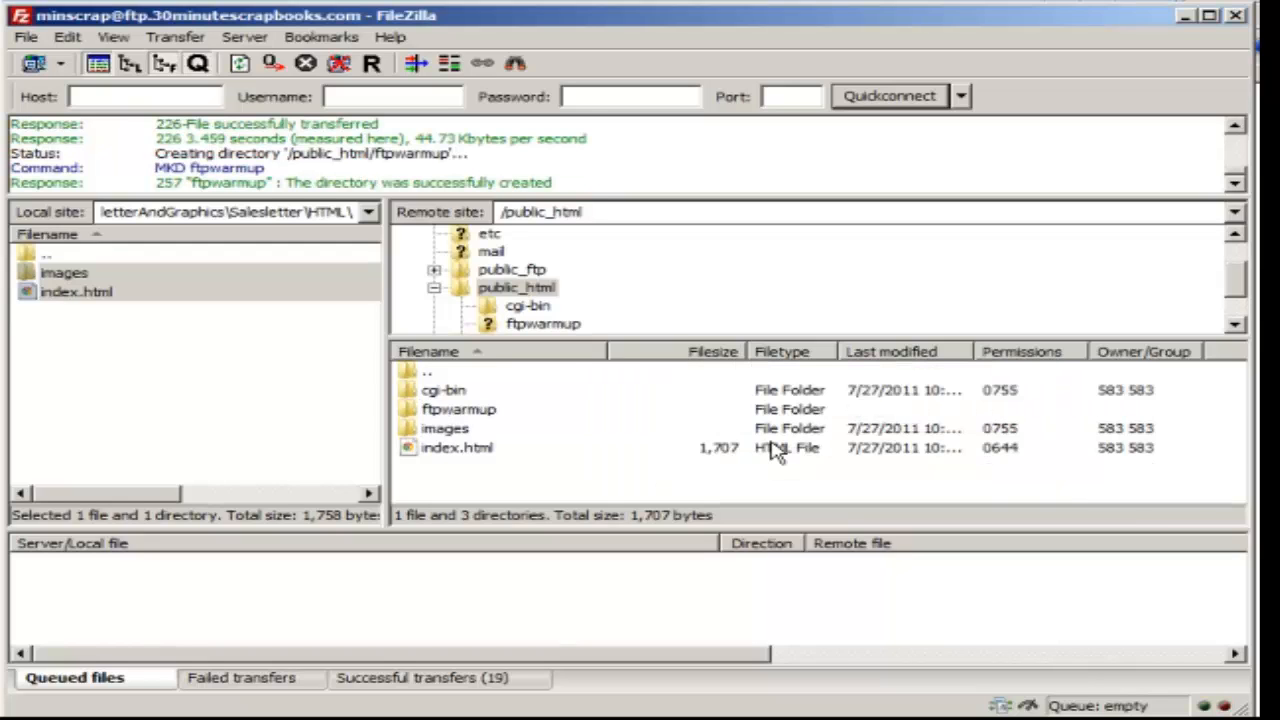
- Move images and index.html into ftpwarmup, then open ftpwarmup on the live site
{"action": "left_click", "coordinate": [456, 447]}
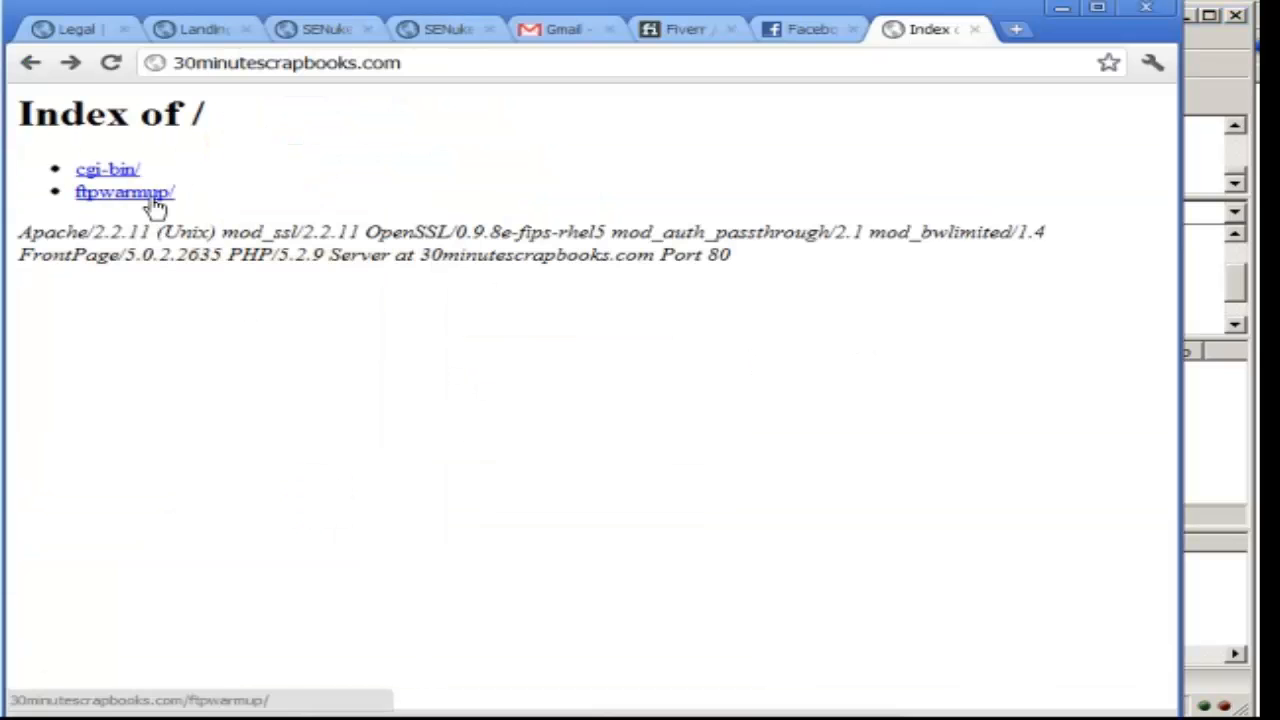
{"action": "mouse_move", "coordinate": [140, 169]}
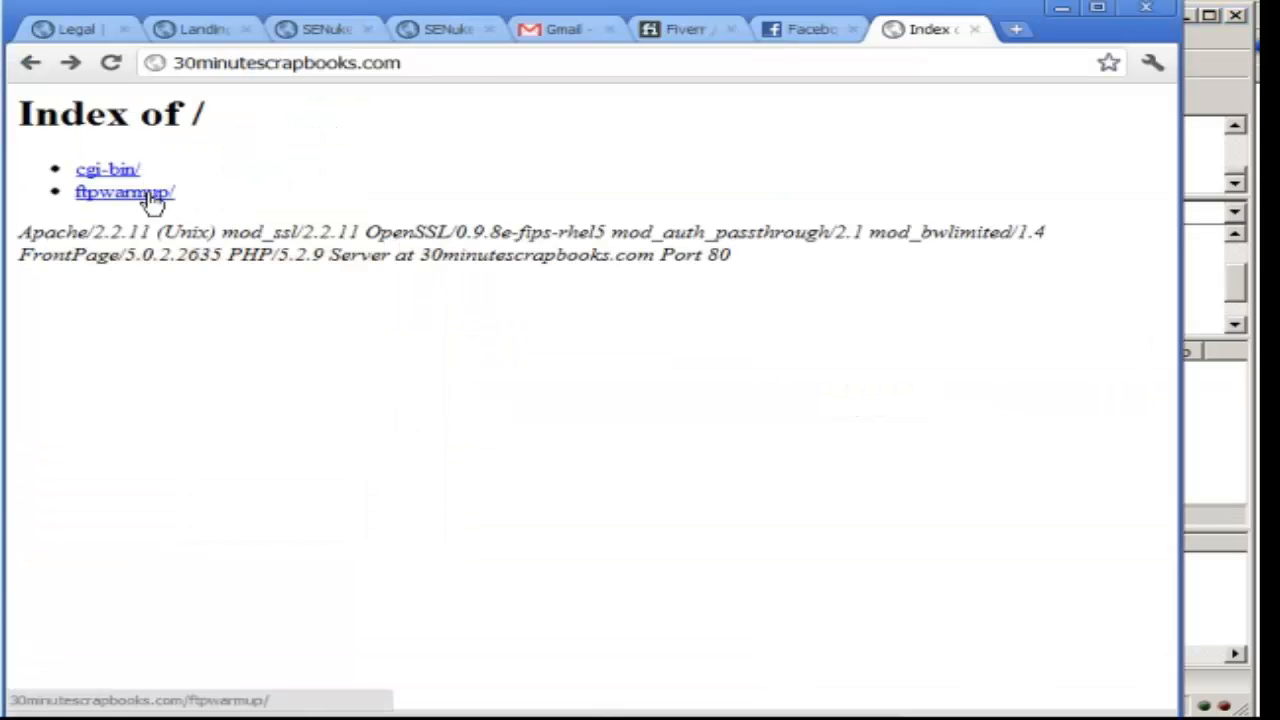
{"action": "left_click", "coordinate": [123, 192]}
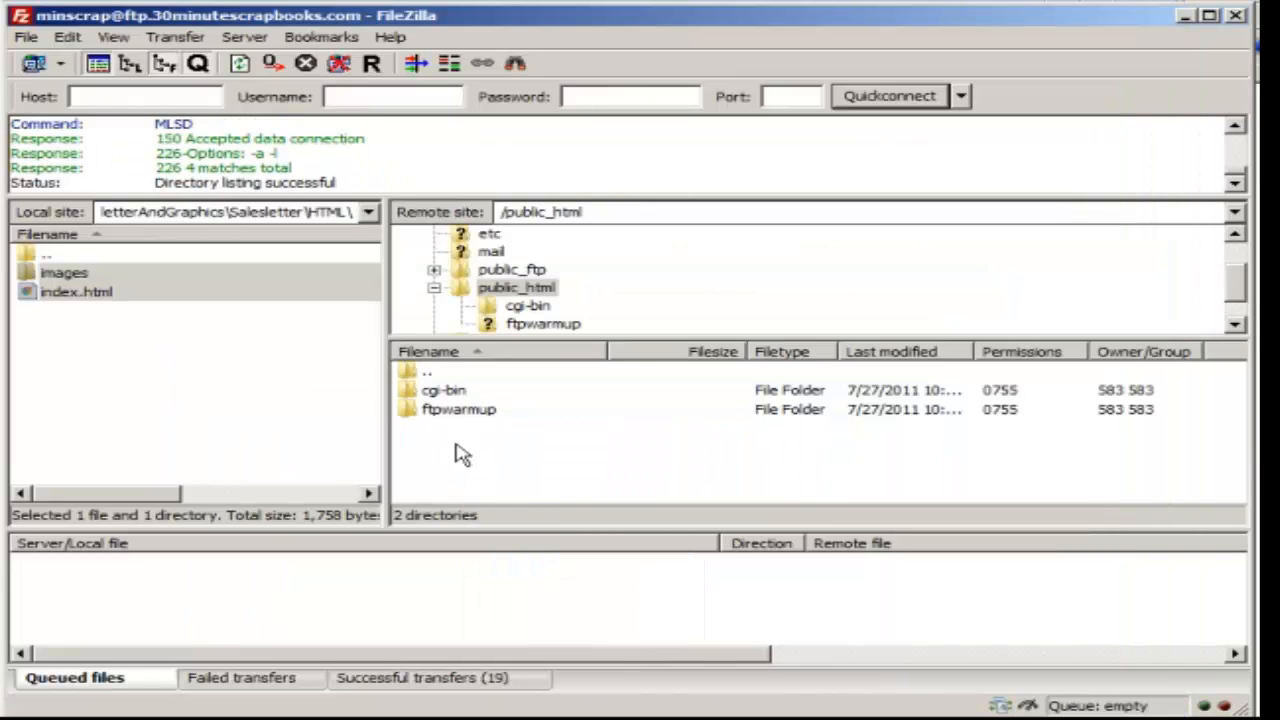
{"action": "mouse_move", "coordinate": [460, 425]}
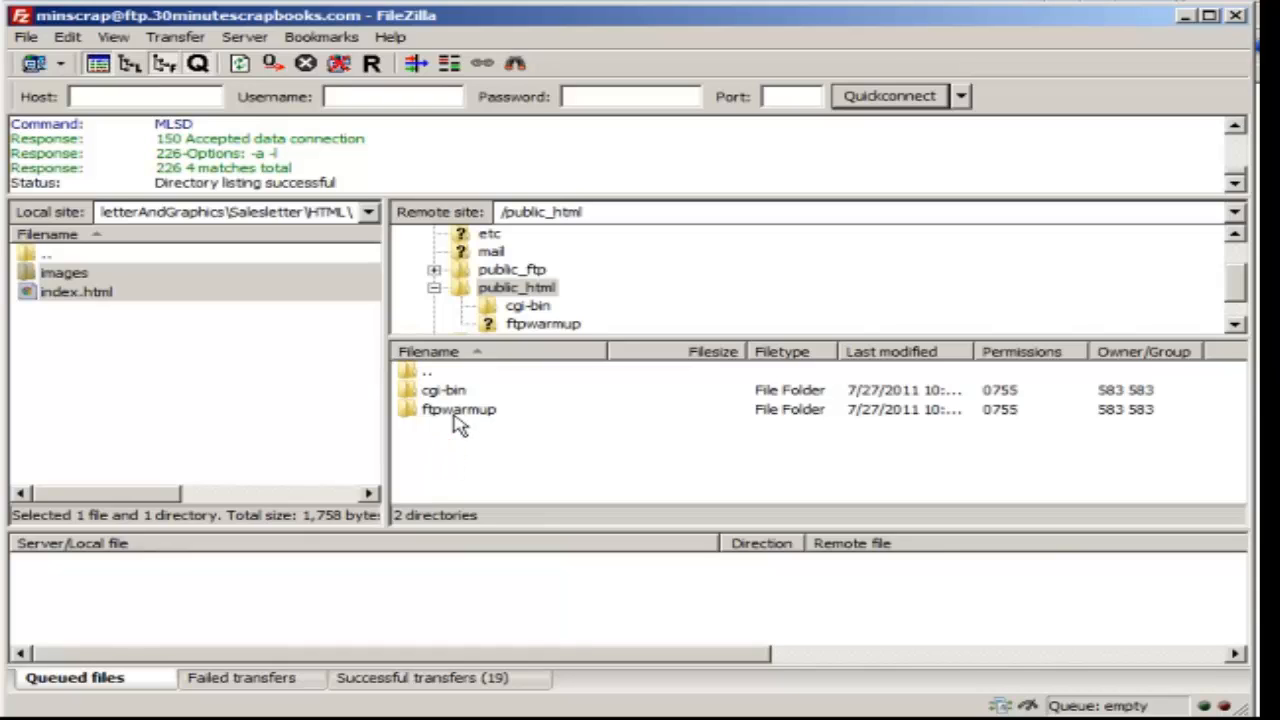
{"action": "double_click", "coordinate": [458, 409]}
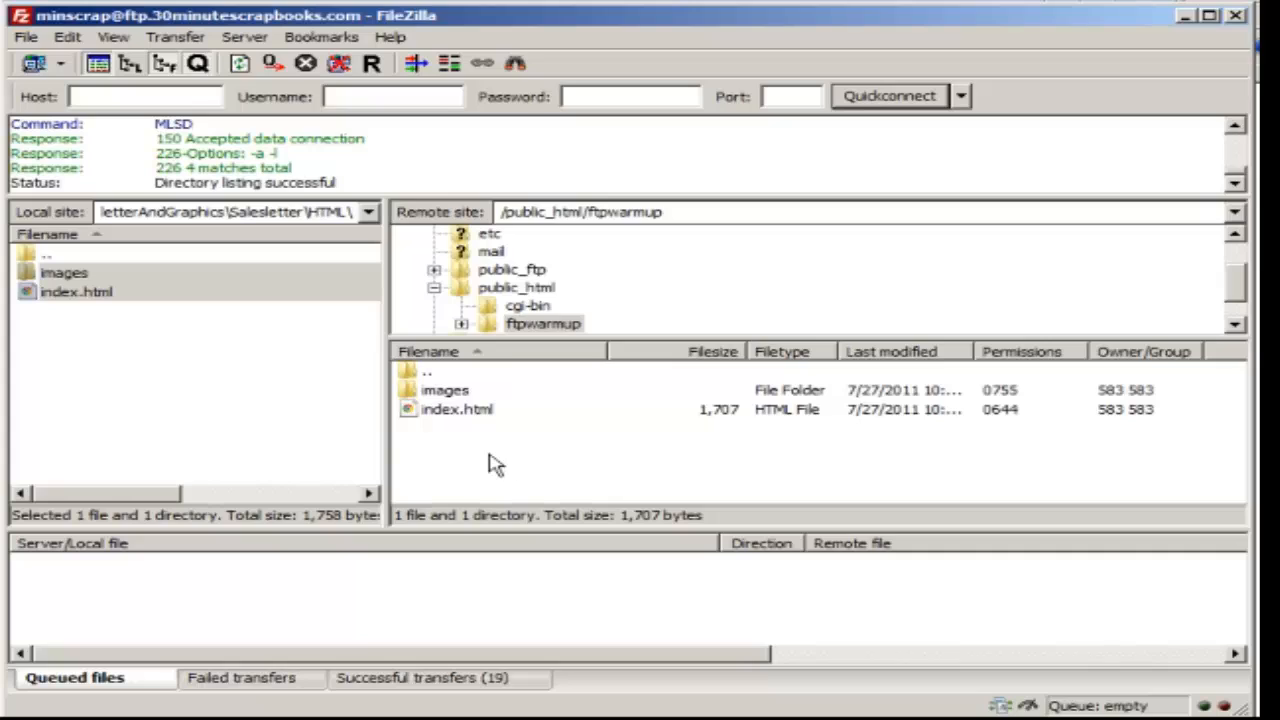
{"action": "mouse_move", "coordinate": [432, 390]}
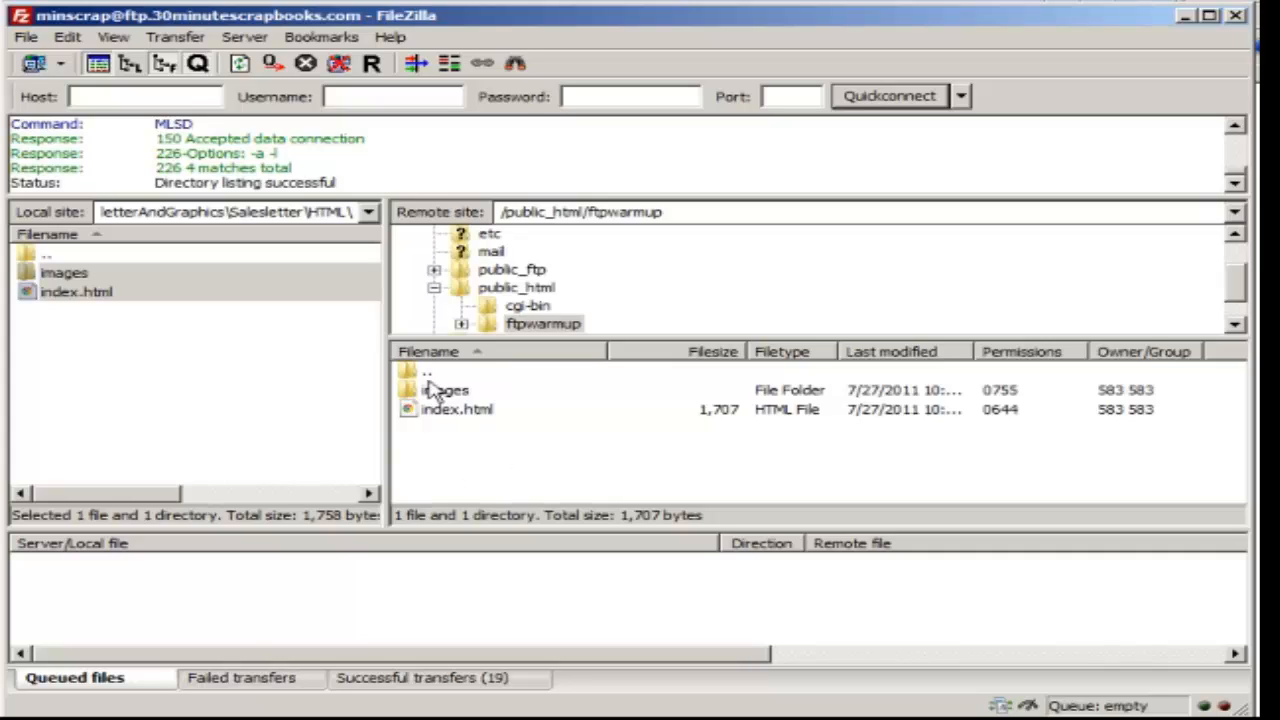
{"action": "mouse_move", "coordinate": [428, 388]}
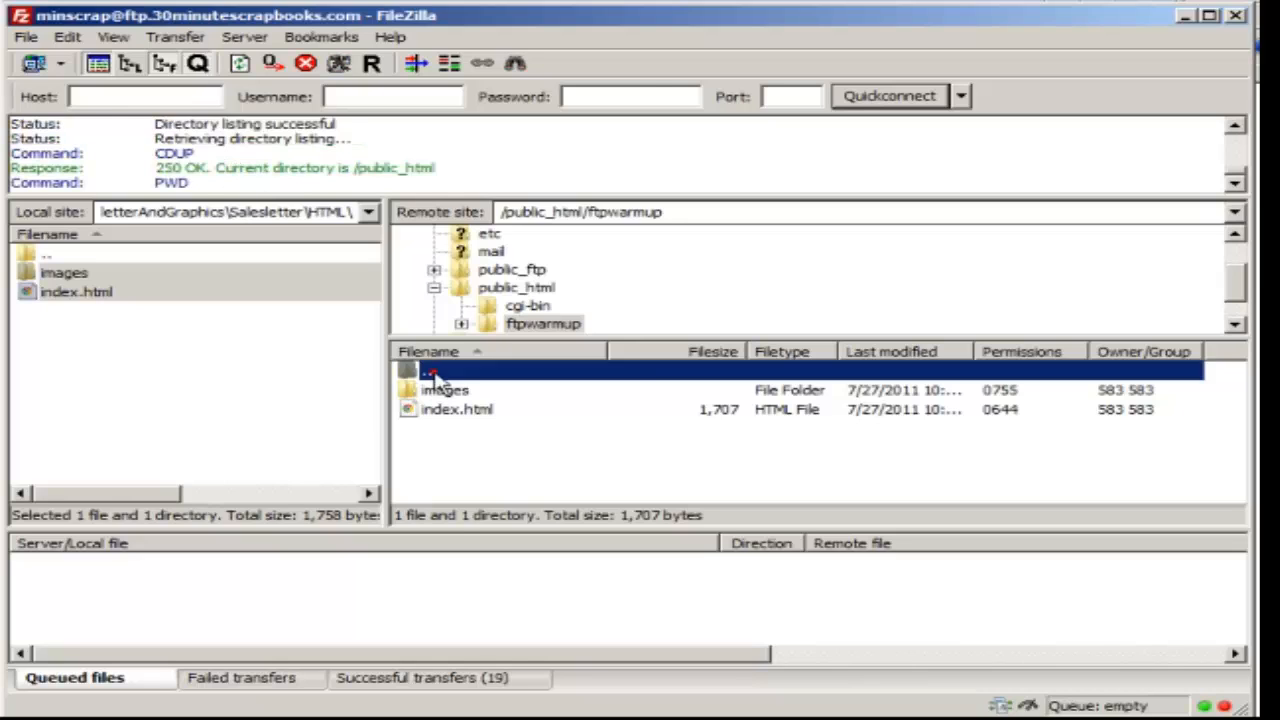
{"action": "double_click", "coordinate": [440, 370]}
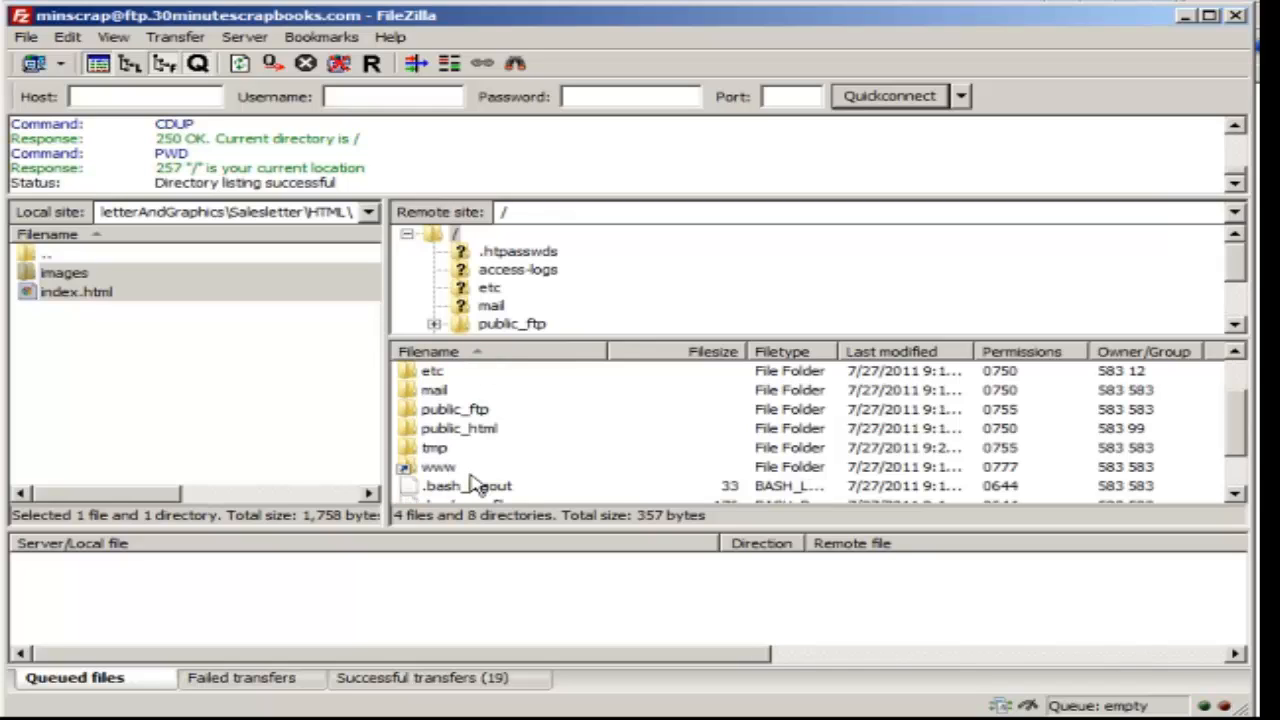
{"action": "left_click", "coordinate": [458, 428]}
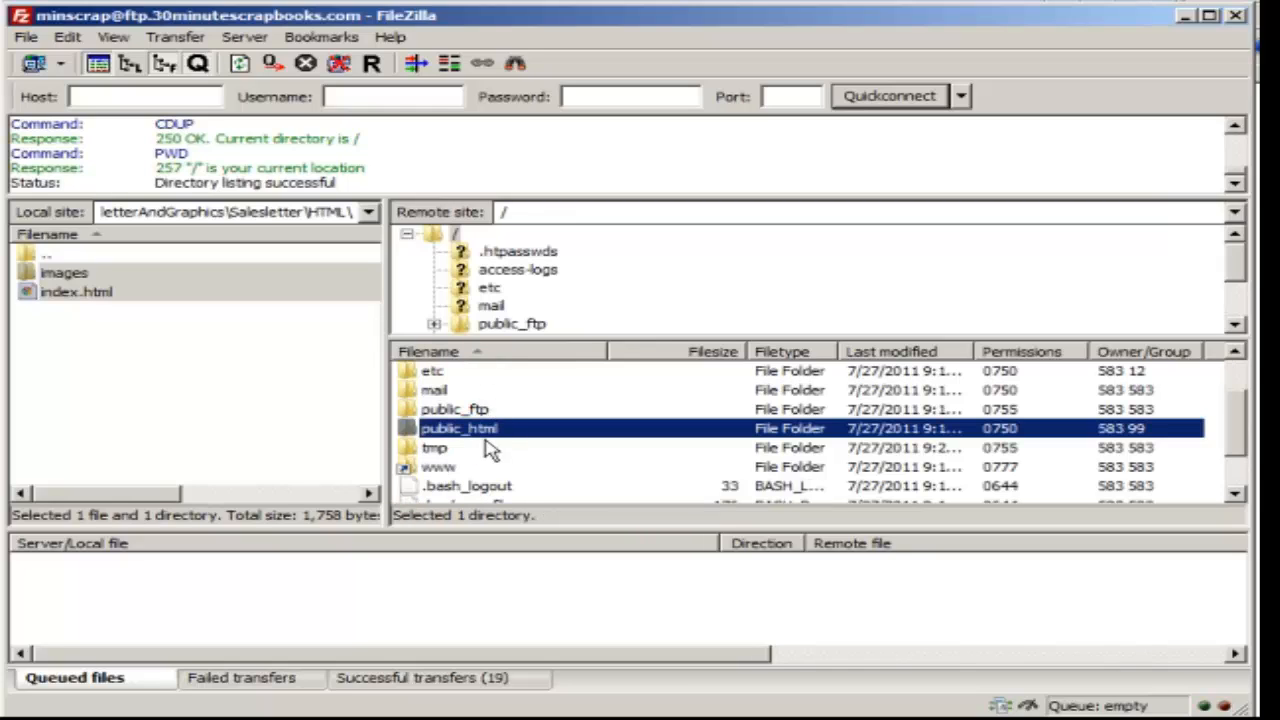
{"action": "double_click", "coordinate": [458, 428]}
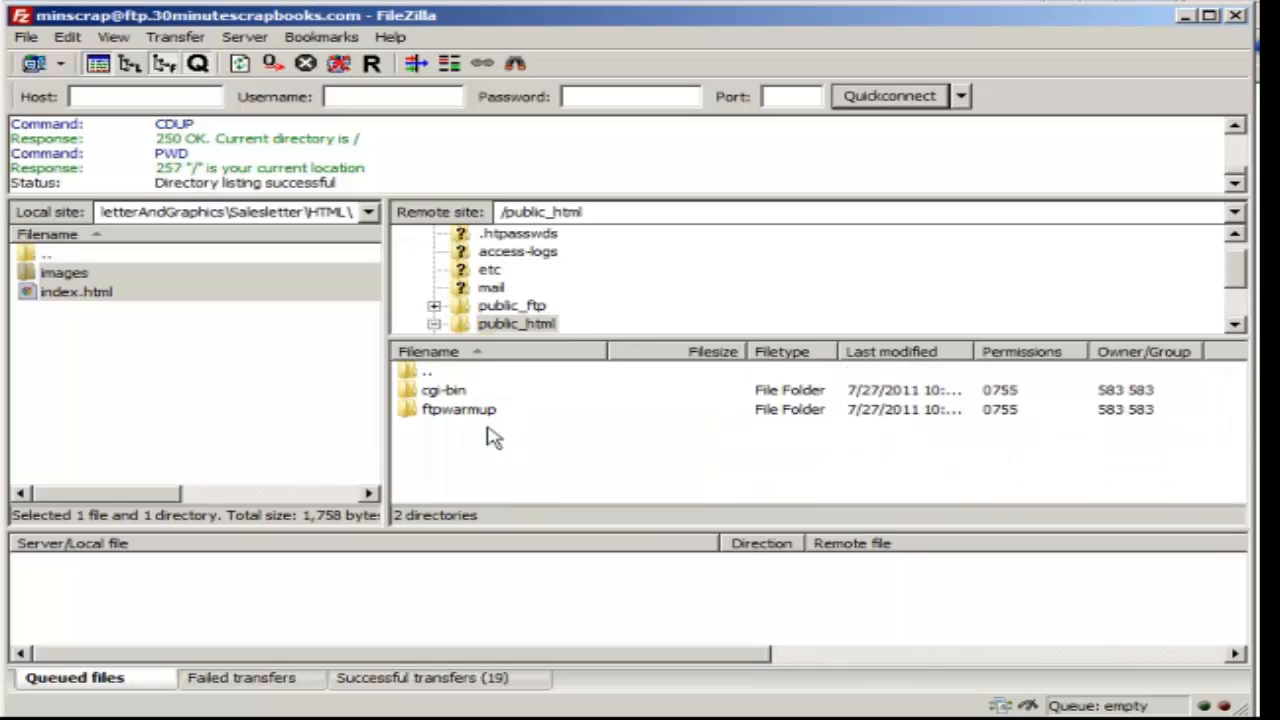
{"action": "mouse_move", "coordinate": [478, 438]}
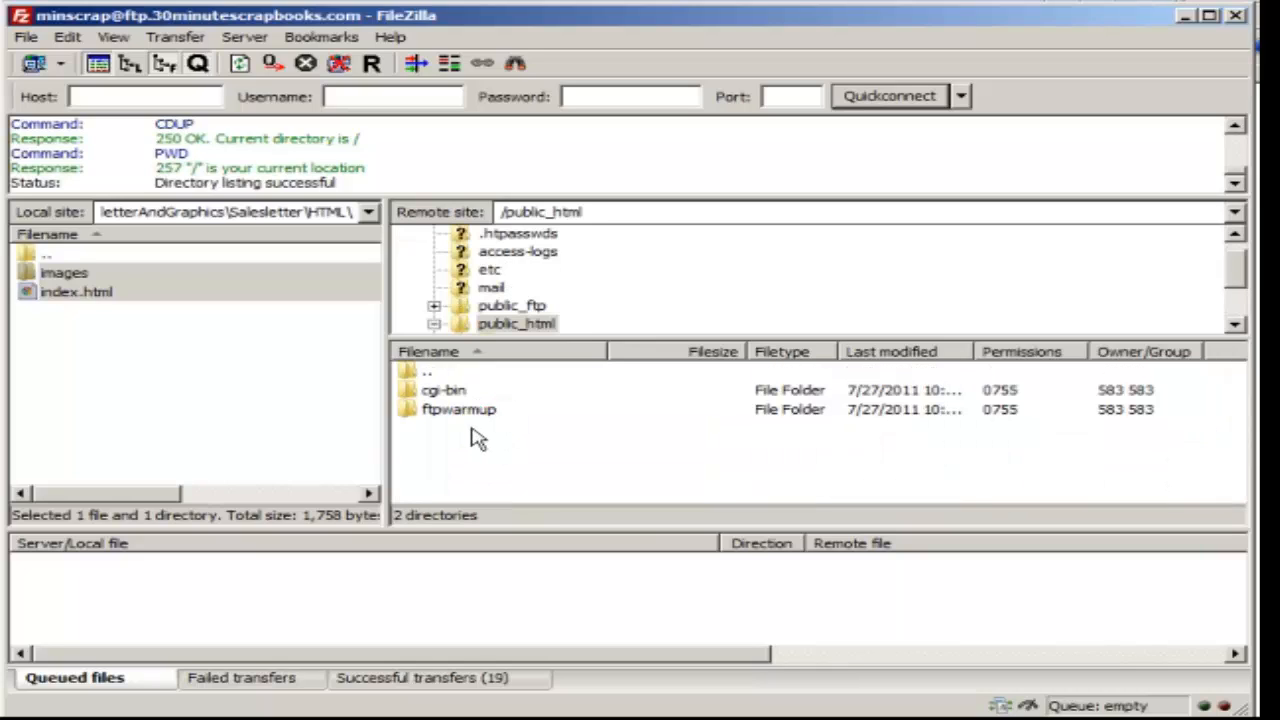
- Open ftpwarmup and drag images and index.html back onto public_html
{"action": "double_click", "coordinate": [458, 409]}
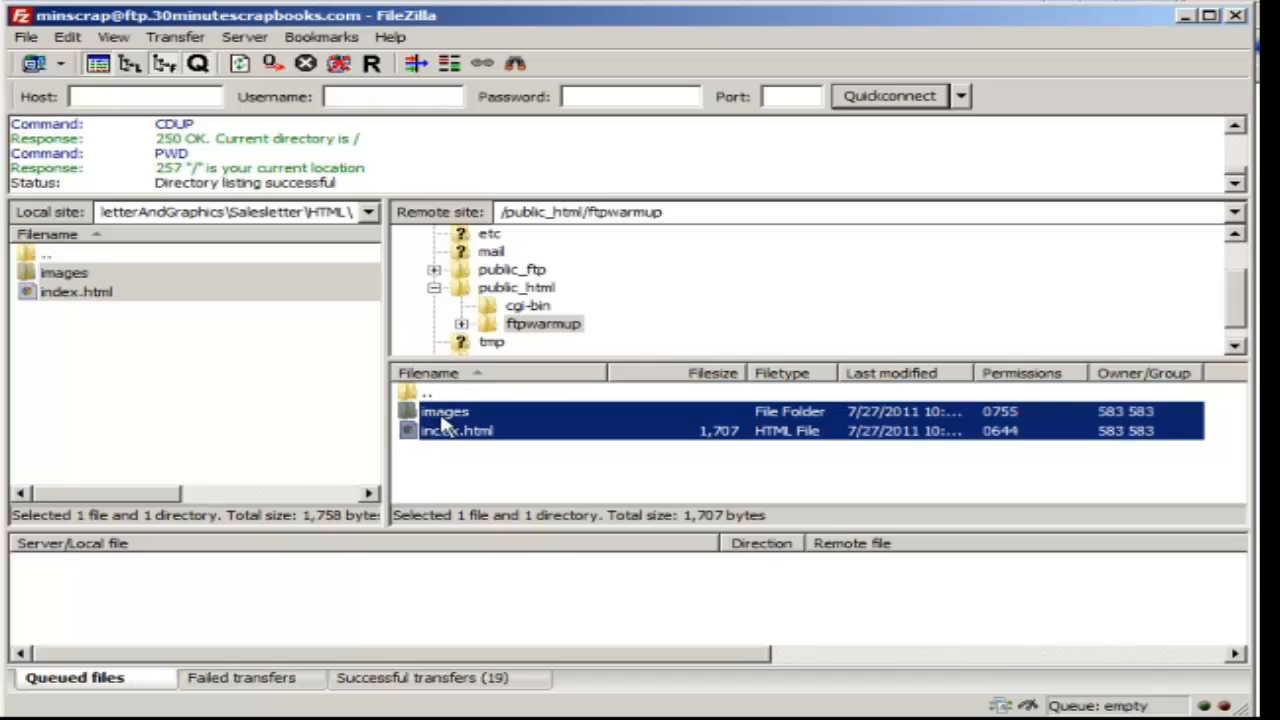
{"action": "mouse_move", "coordinate": [513, 449]}
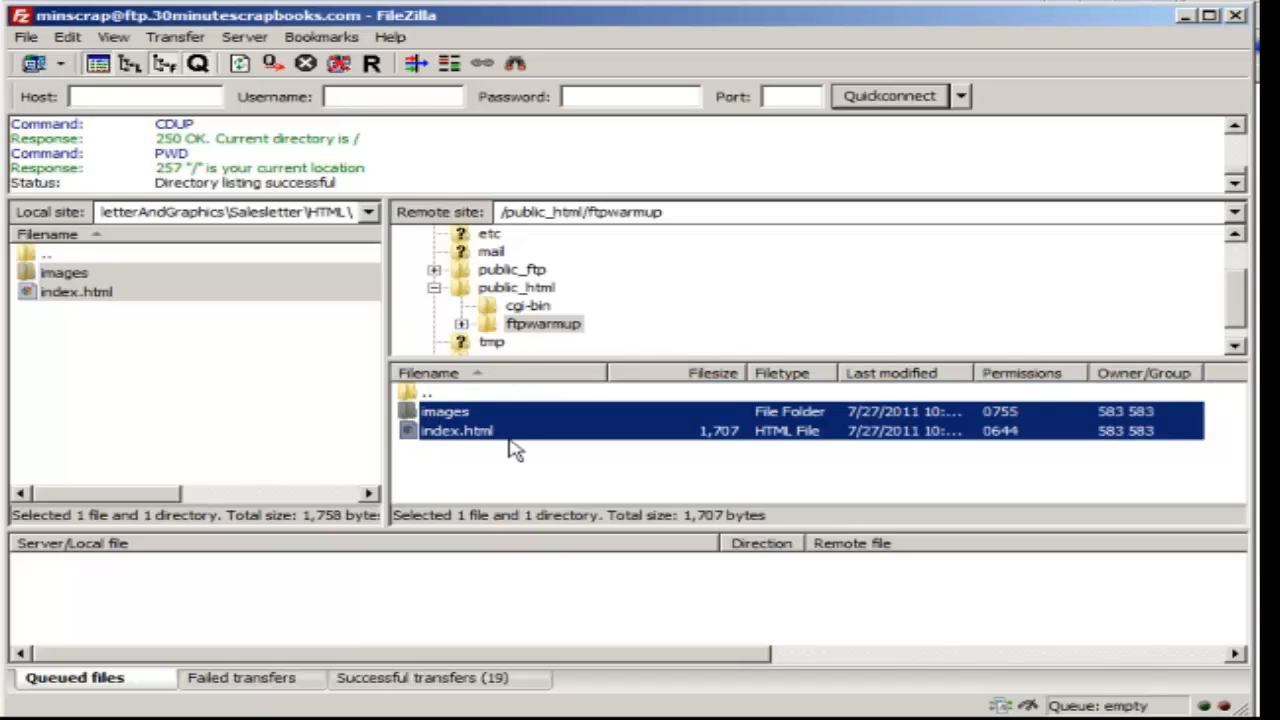
{"action": "mouse_move", "coordinate": [585, 305]}
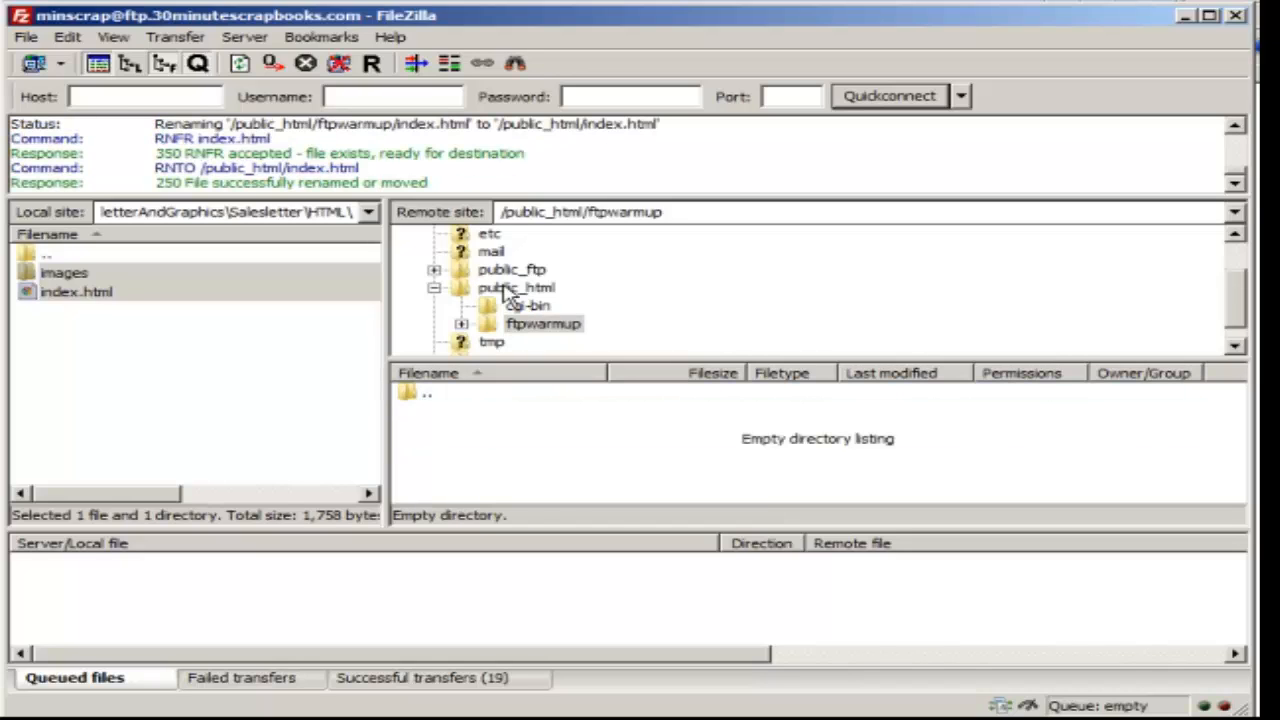
{"action": "left_click", "coordinate": [516, 288]}
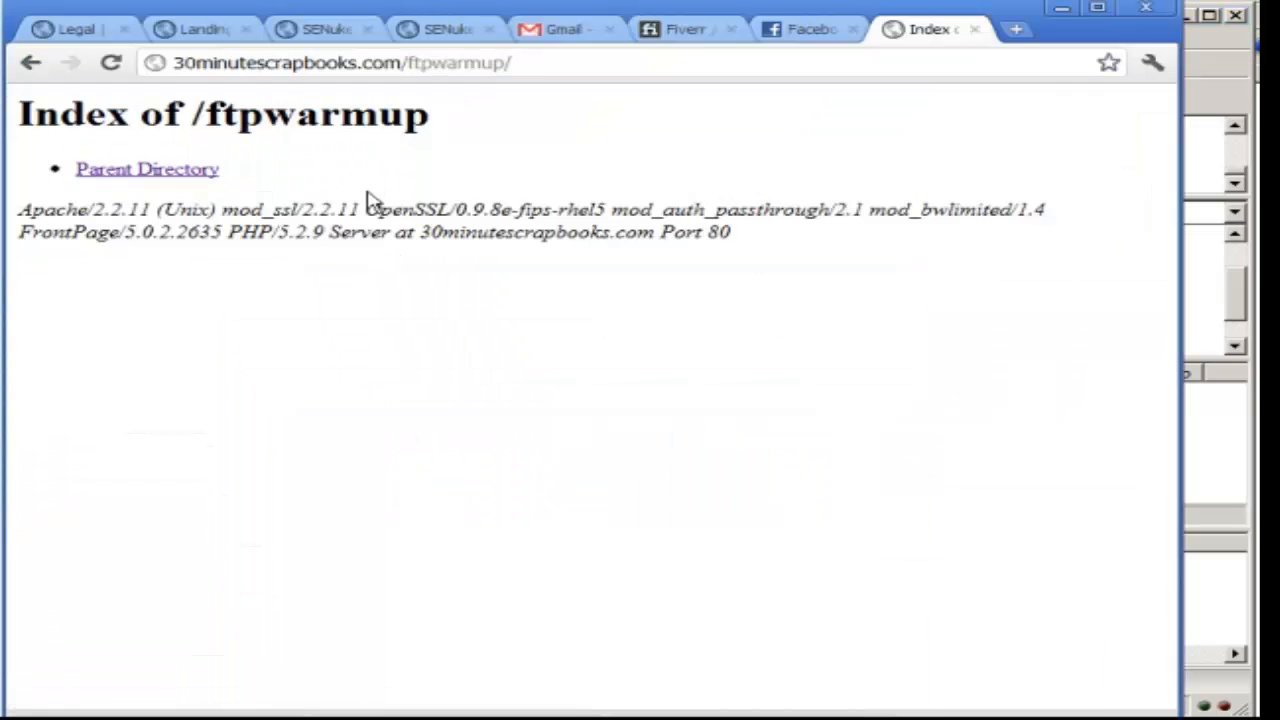
- Follow Parent Directory from the empty ftpwarmup listing back to the site root
{"action": "left_click", "coordinate": [147, 168]}
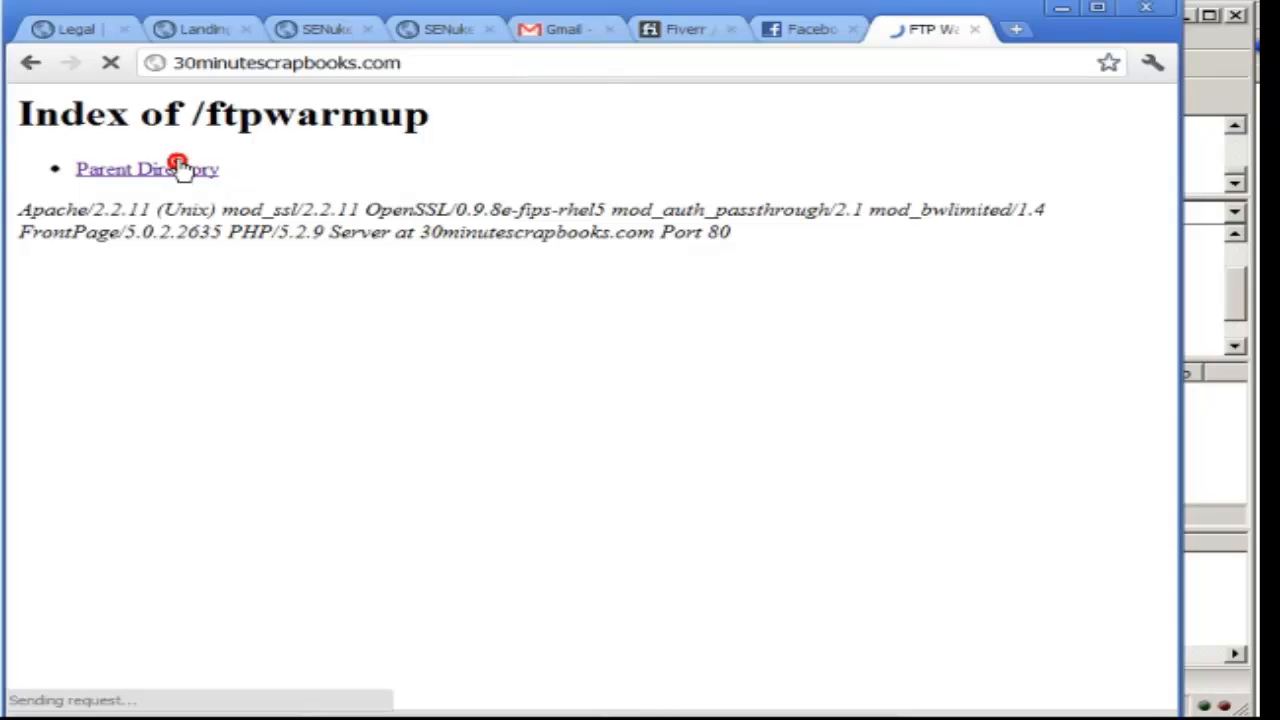
{"action": "left_click", "coordinate": [147, 168]}
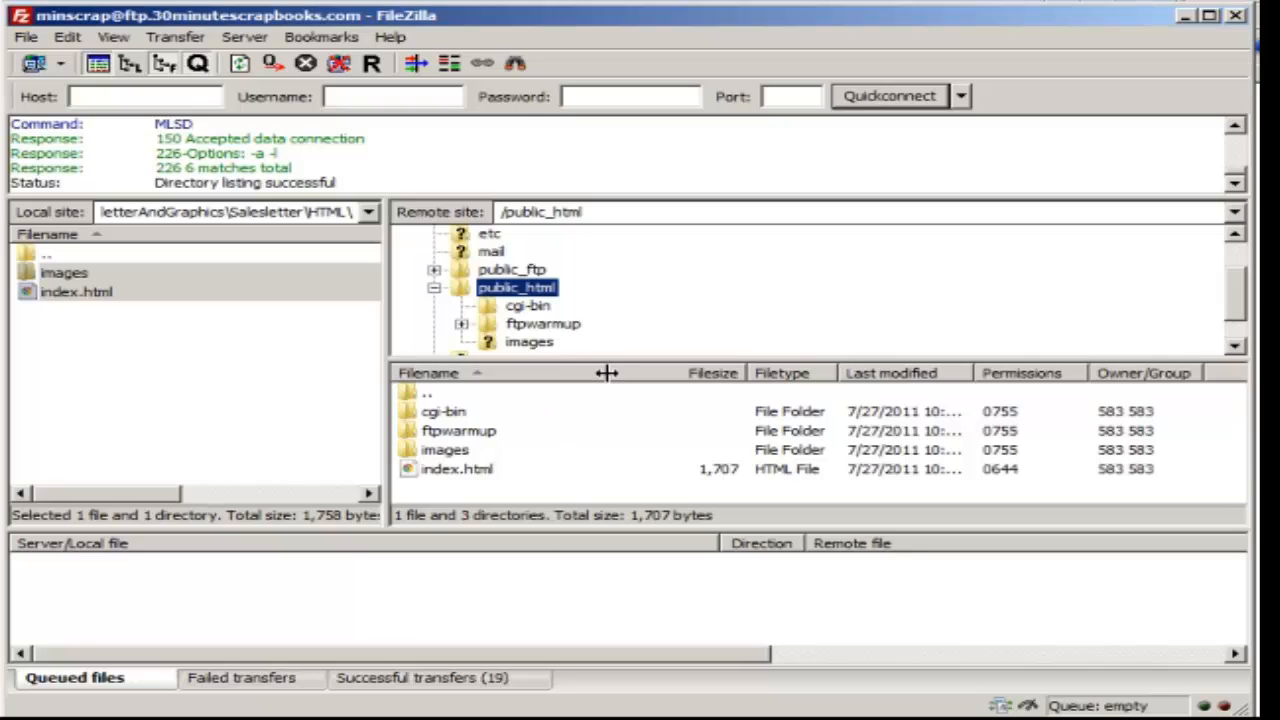
{"action": "mouse_move", "coordinate": [275, 405]}
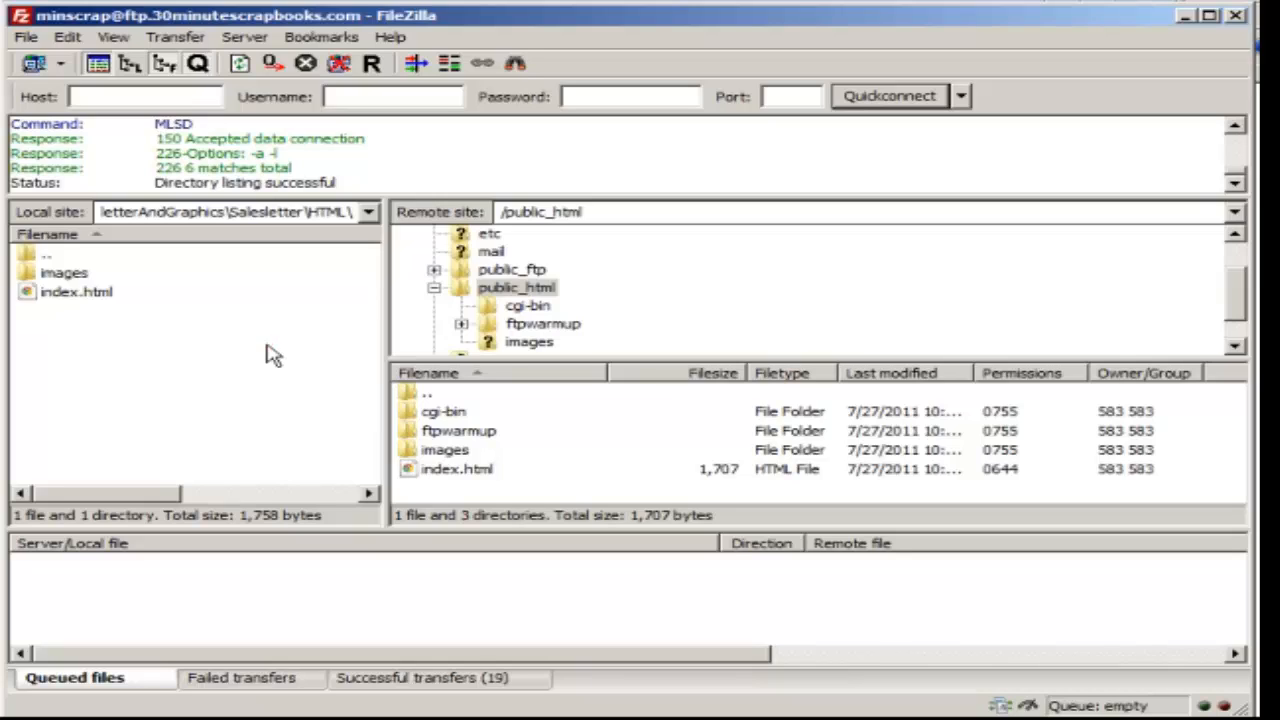
{"action": "mouse_move", "coordinate": [338, 360]}
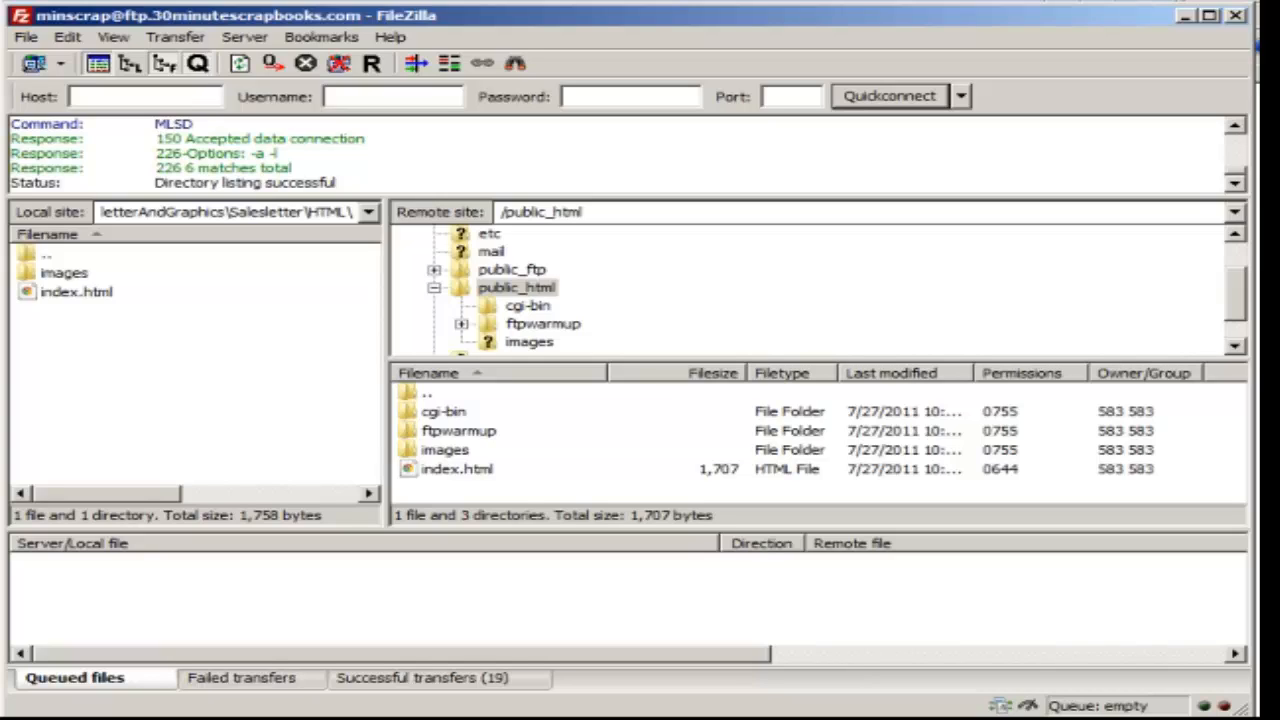
{"action": "mouse_move", "coordinate": [752, 620]}
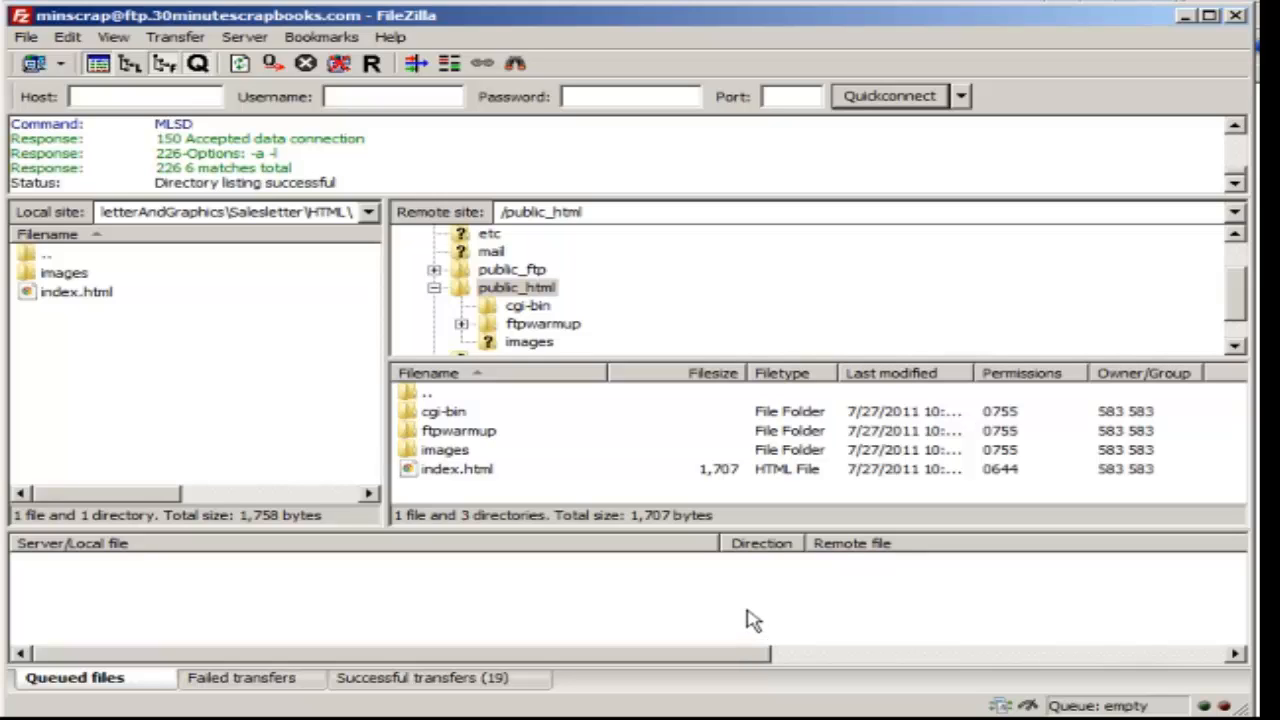
{"action": "mouse_move", "coordinate": [770, 603]}
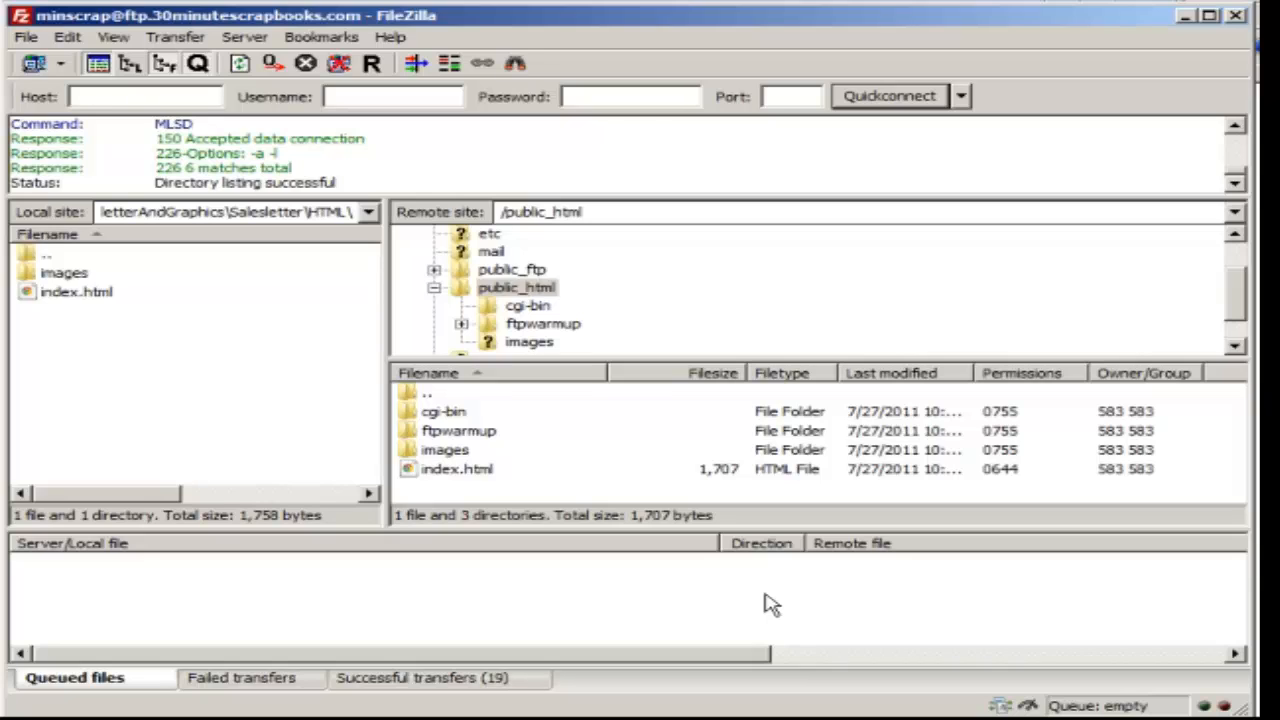
{"action": "mouse_move", "coordinate": [885, 560]}
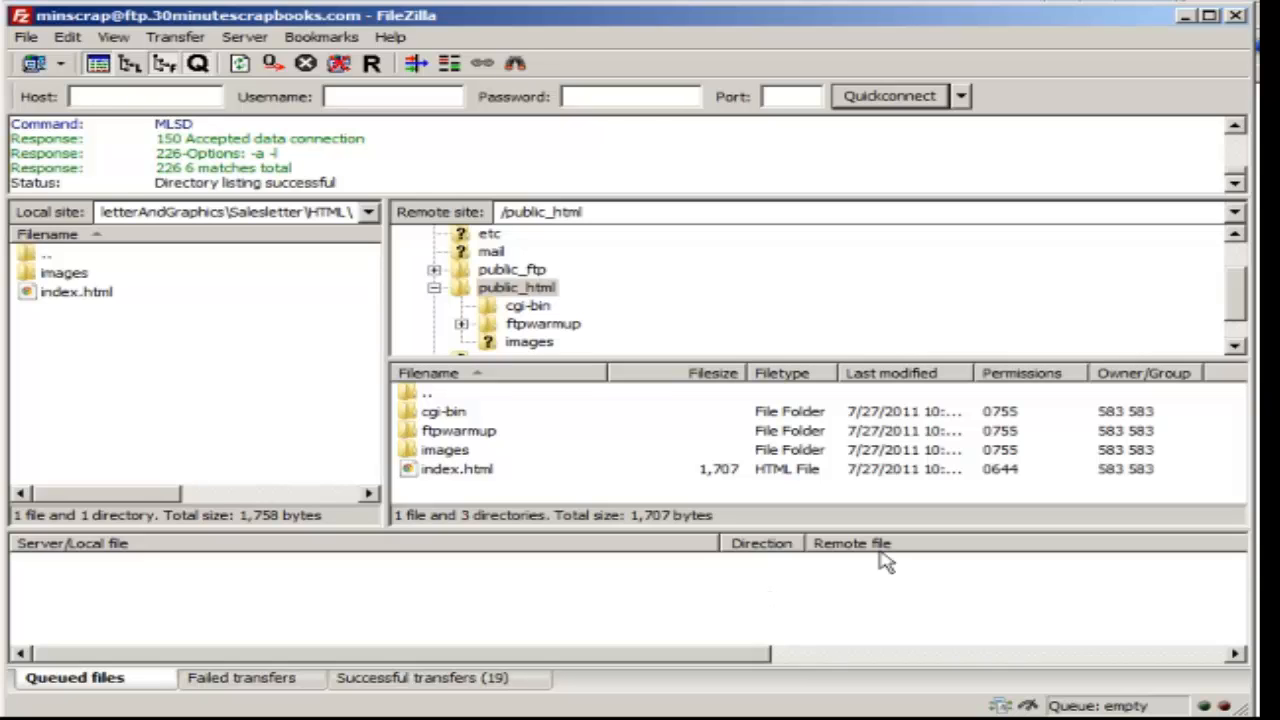